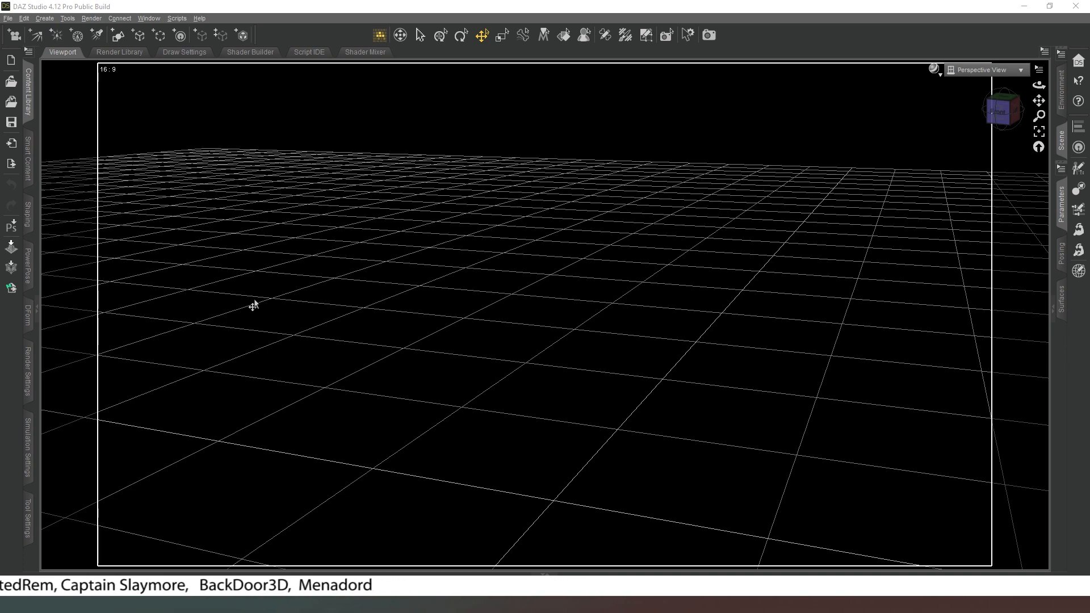
mouse_move(534, 219)
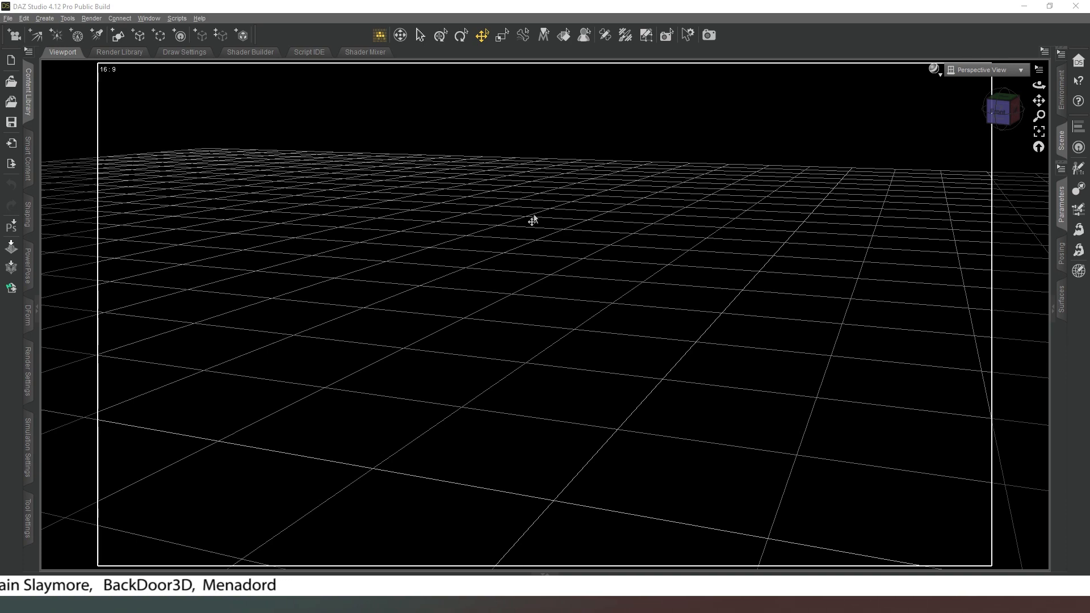
mouse_move(426, 239)
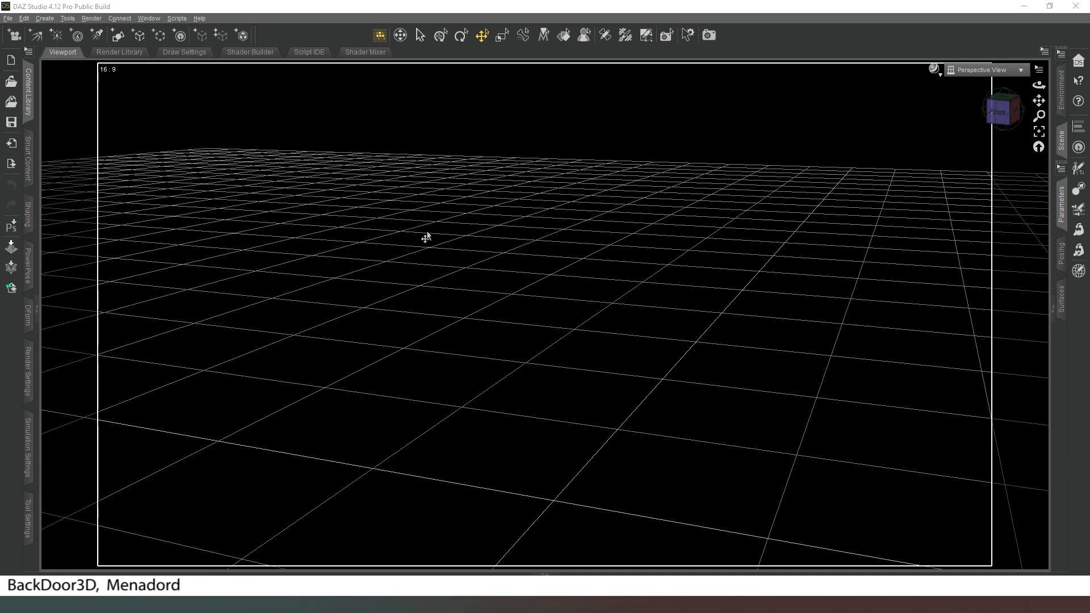
mouse_move(535, 281)
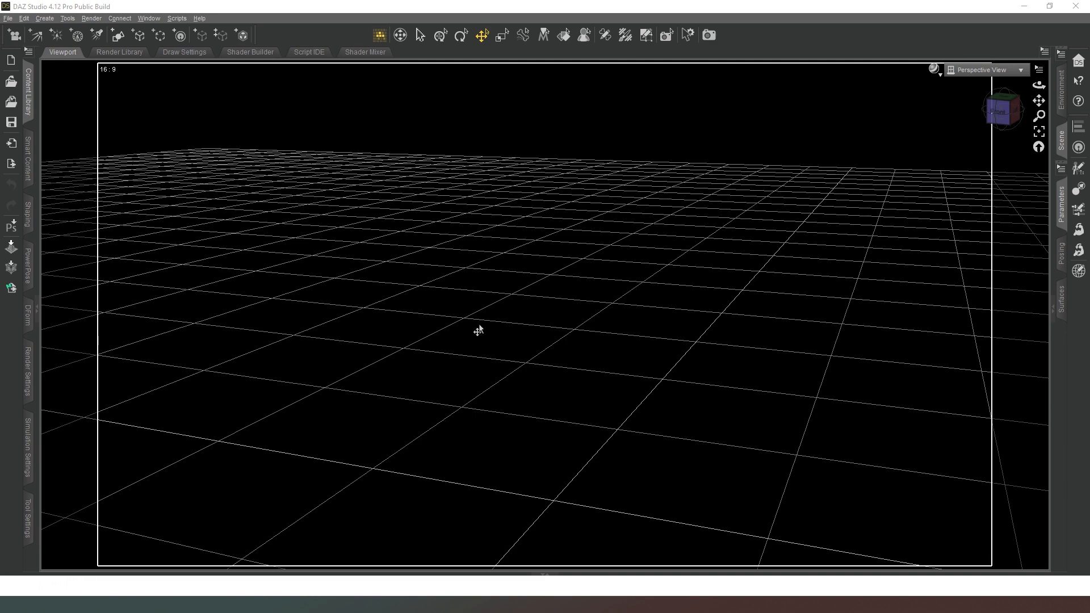
mouse_move(448, 331)
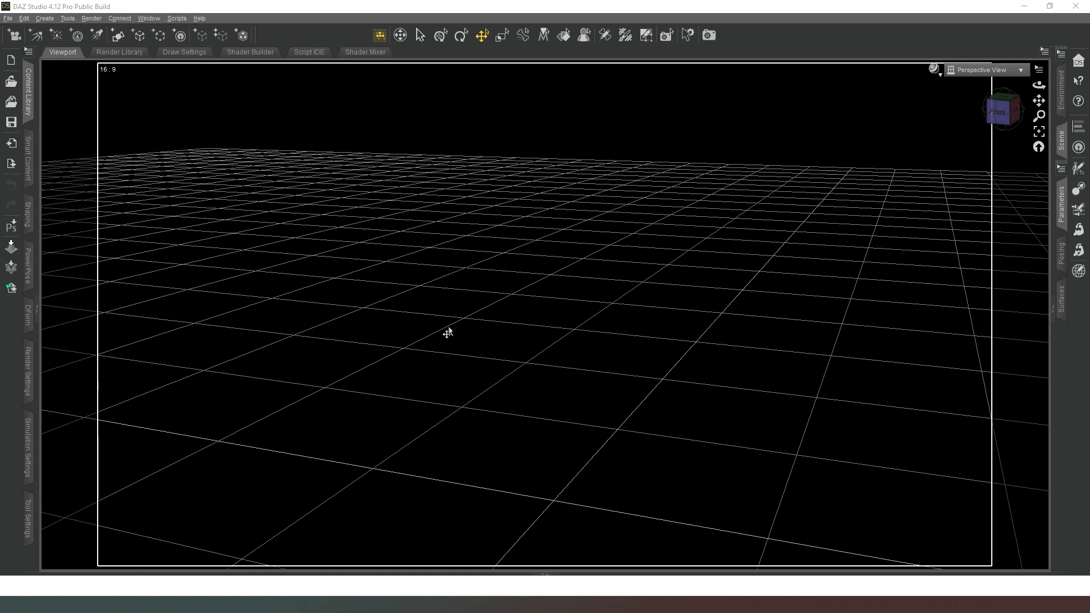
mouse_move(138, 83)
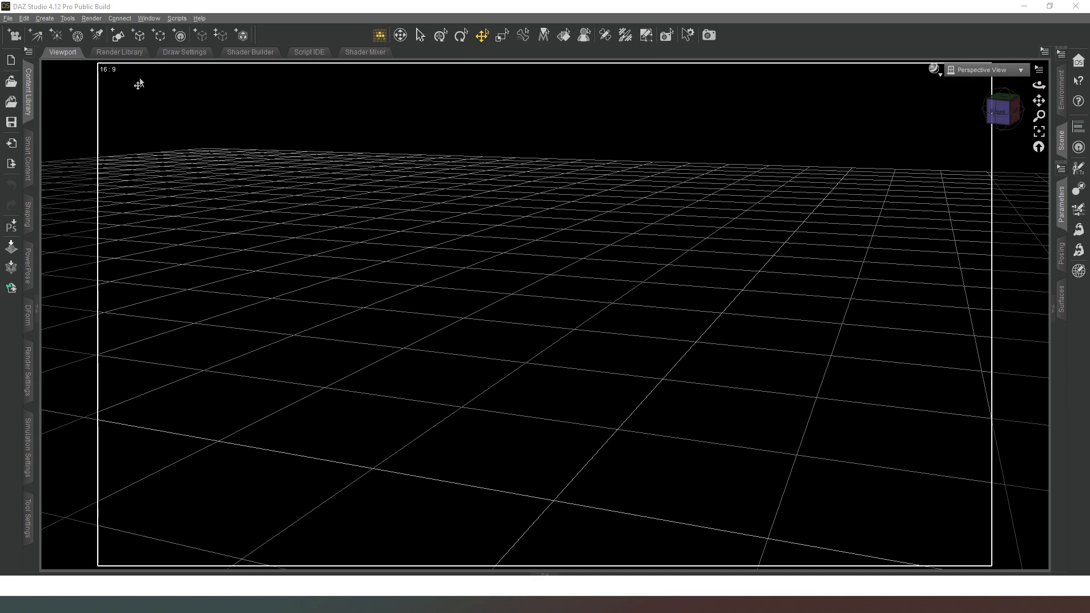
mouse_move(478, 347)
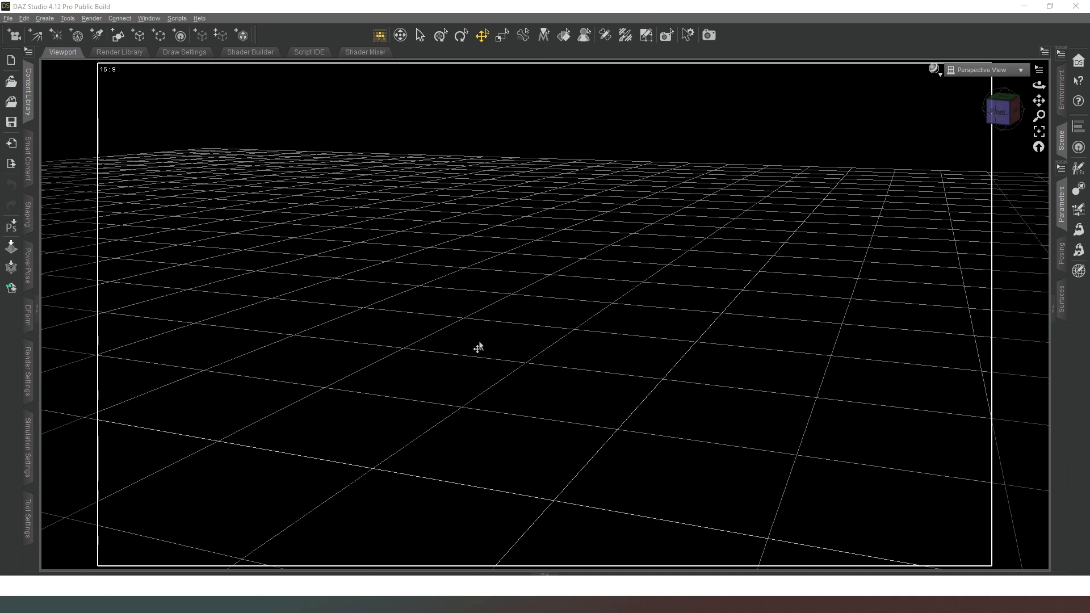
mouse_move(169, 95)
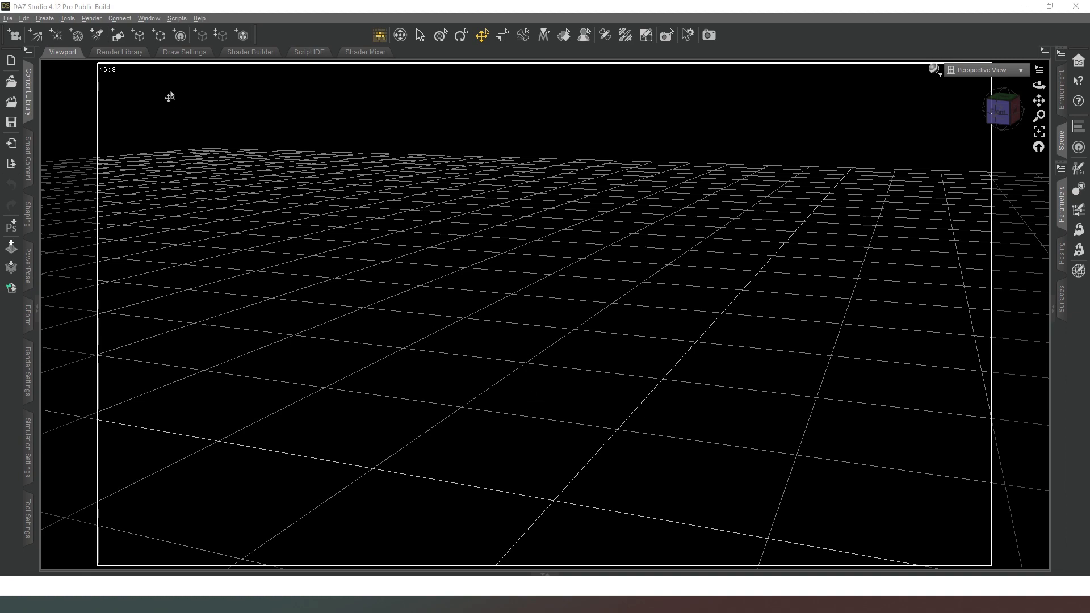
Step: Create a 1 m cube primitive at World Center with 1 division
click(116, 35)
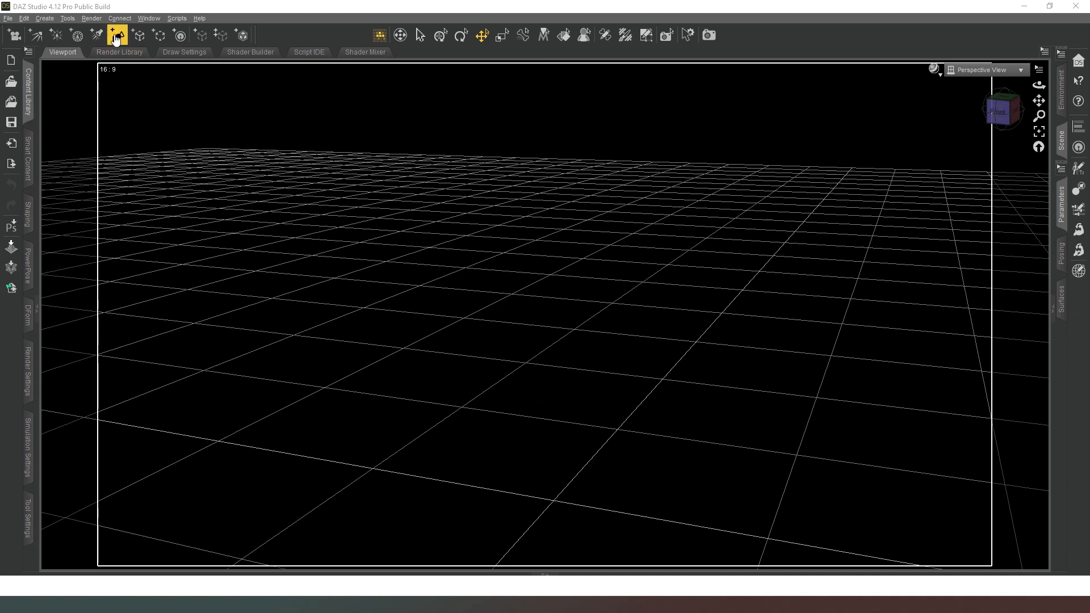
click(117, 36)
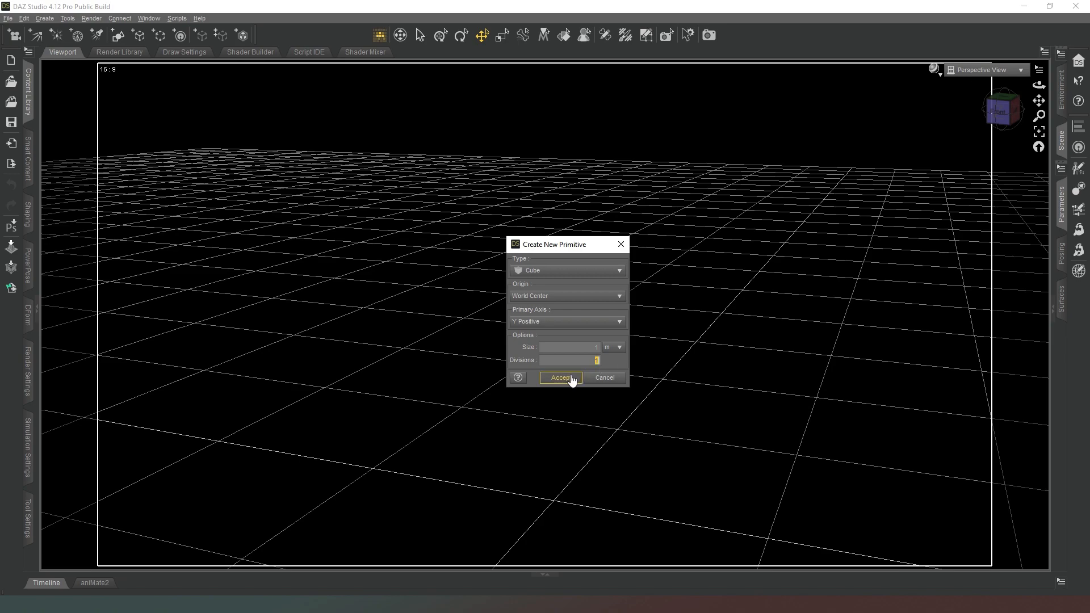
click(560, 377)
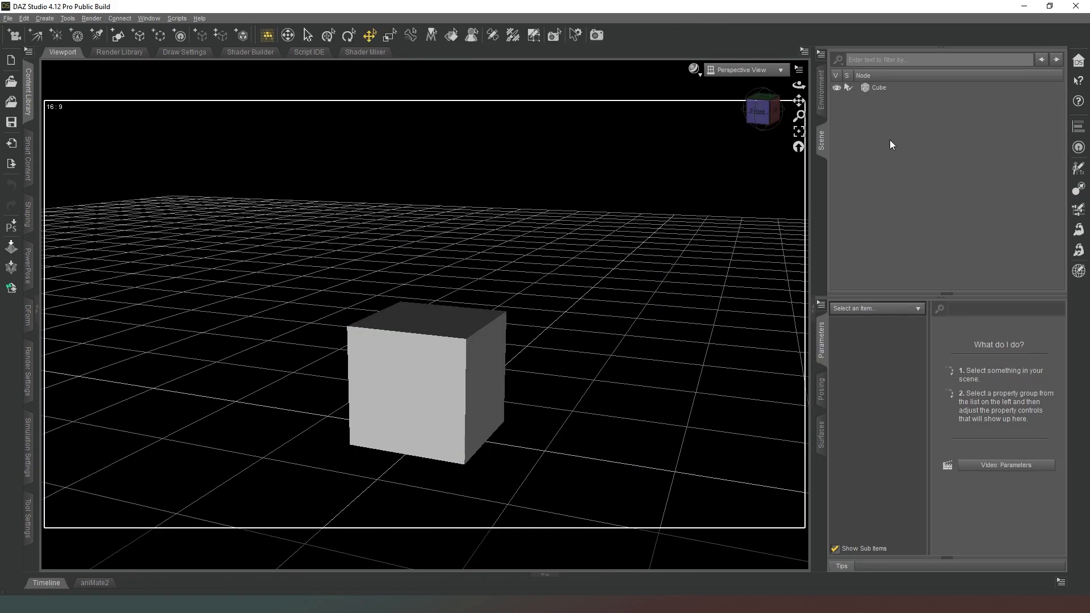
Step: Scale the selected cube to Y 200% and Z 5% to form a thin door slab
click(879, 87)
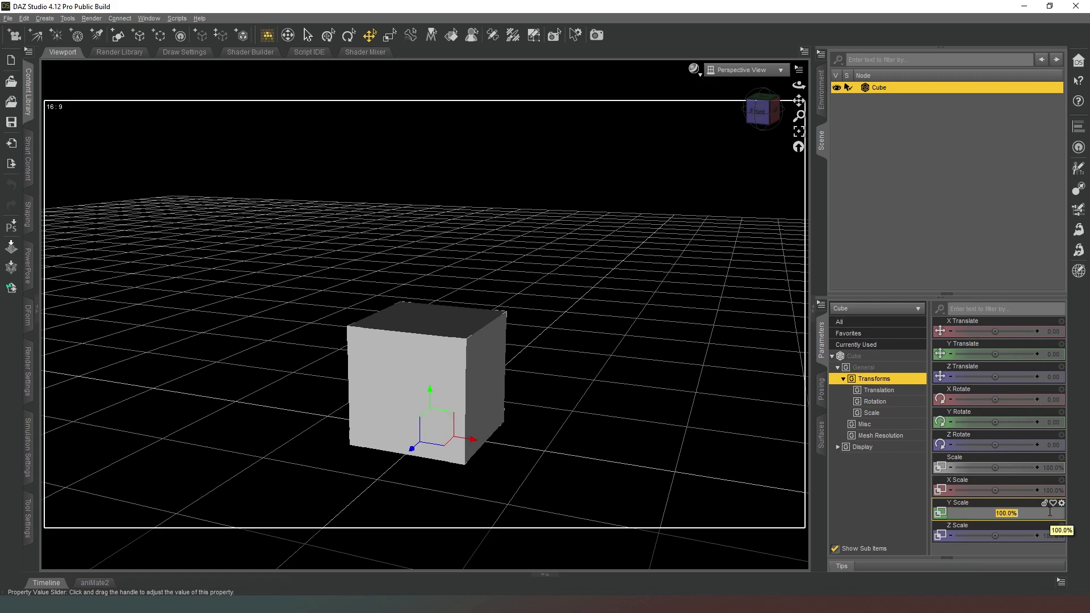
text(20)
click(1000, 535)
text(5)
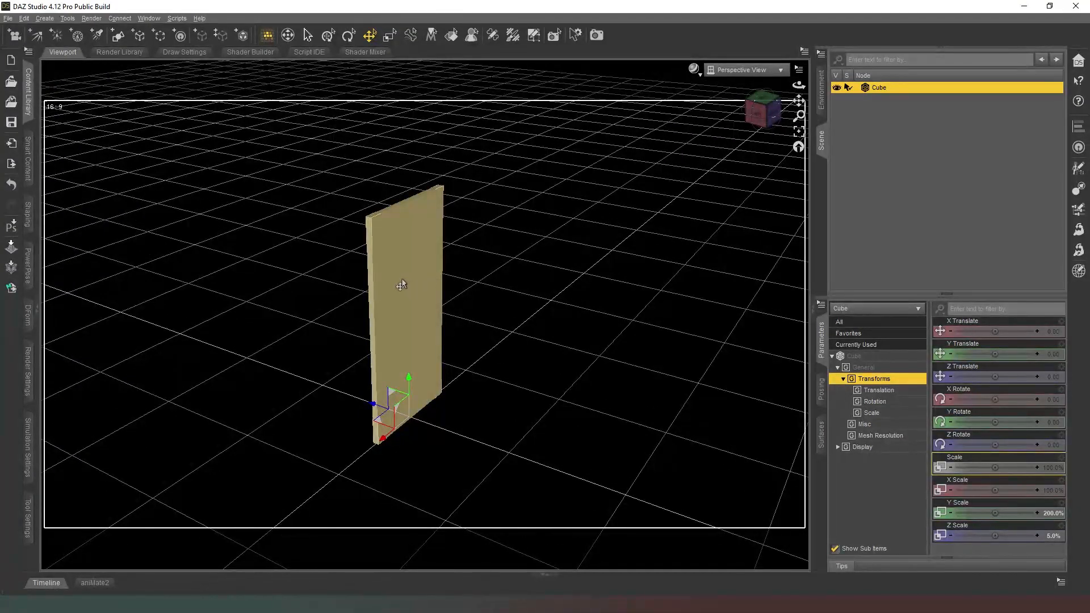
Step: Create a new surface named Back from selected faces of the door slab with the Geometry Editor
click(533, 35)
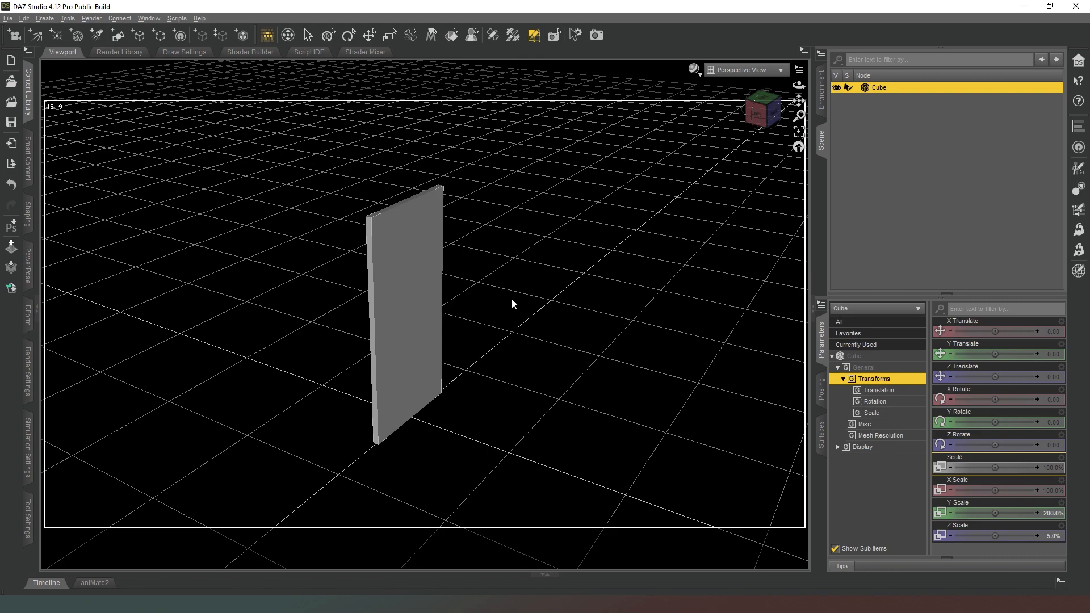
click(421, 300)
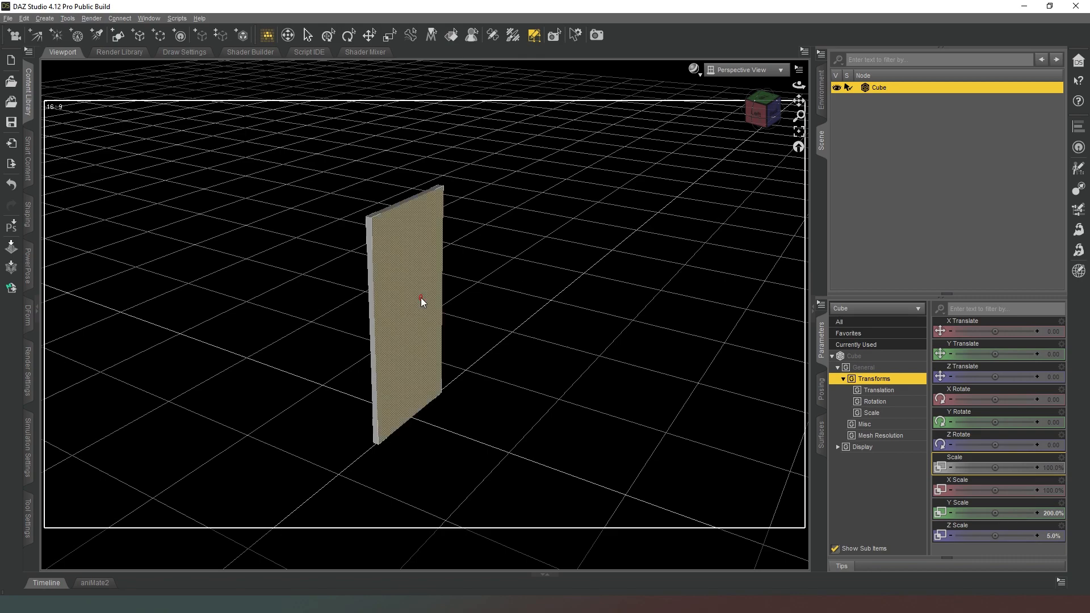
right_click(421, 302)
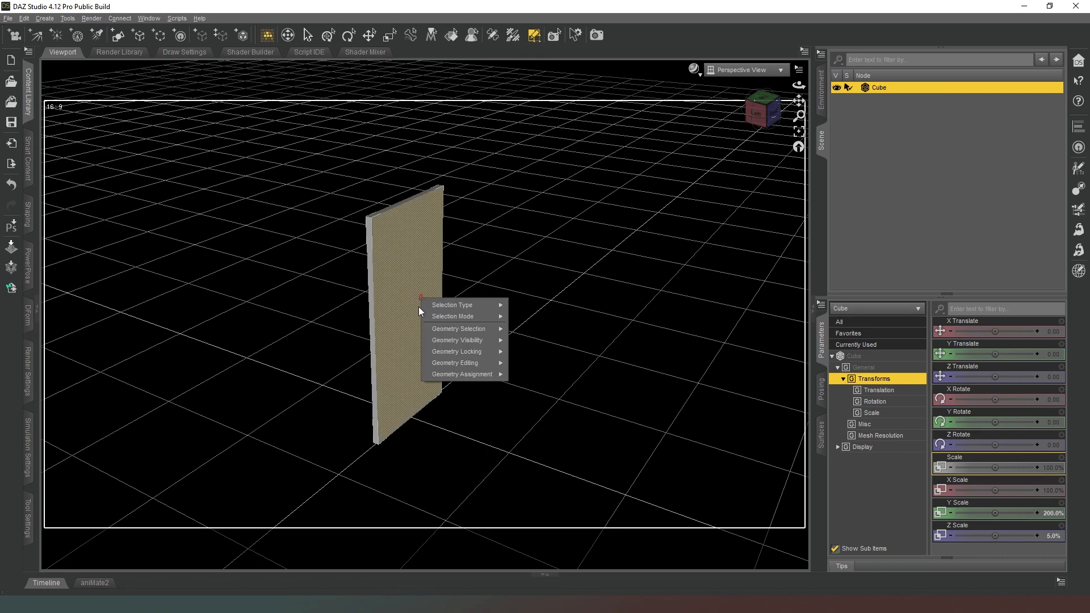
click(459, 374)
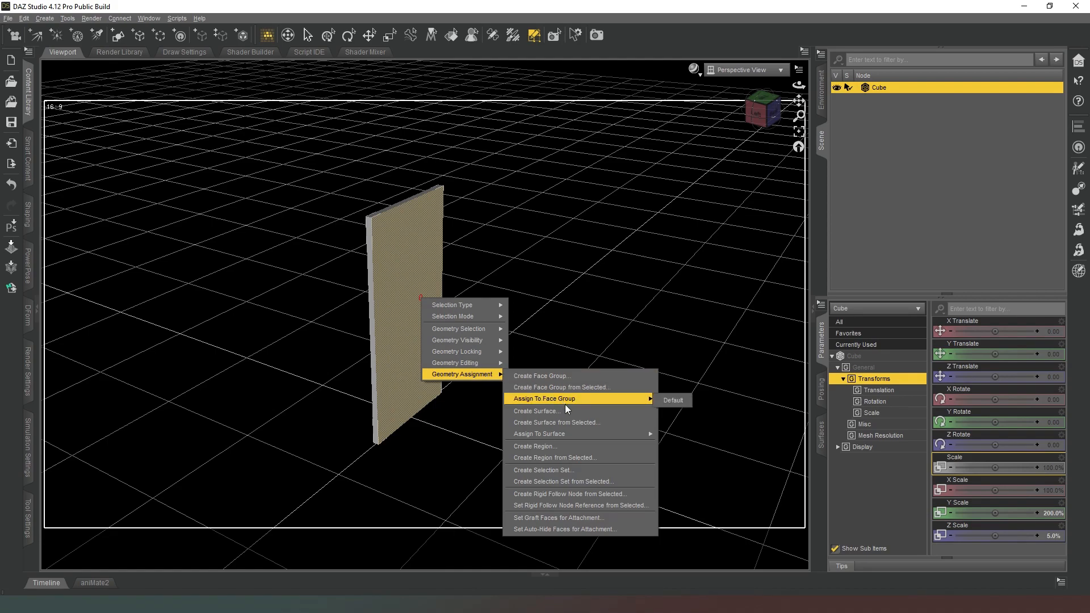
click(537, 411)
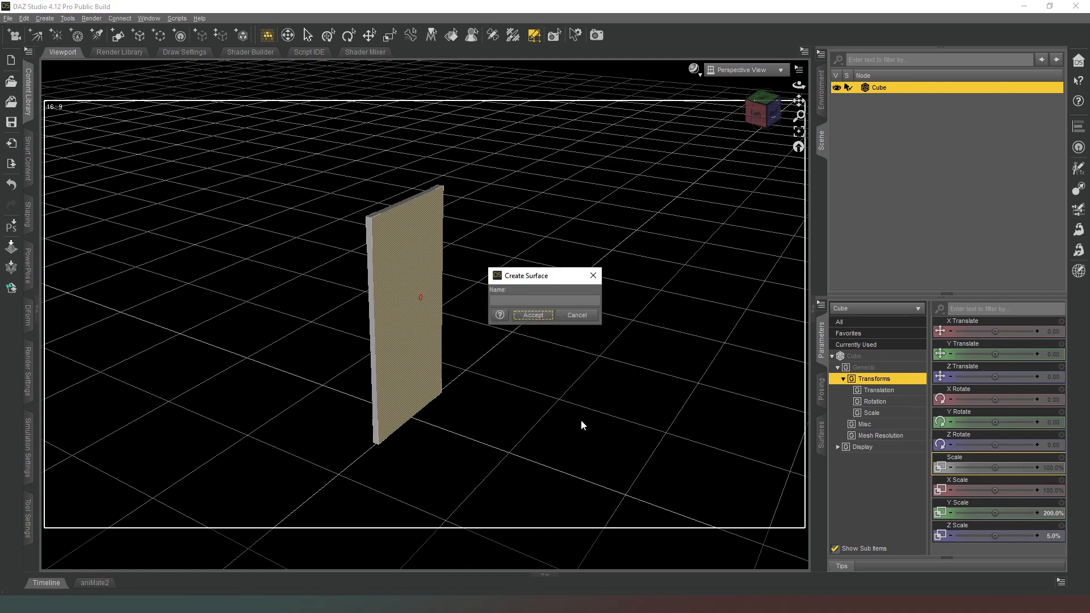
click(543, 301)
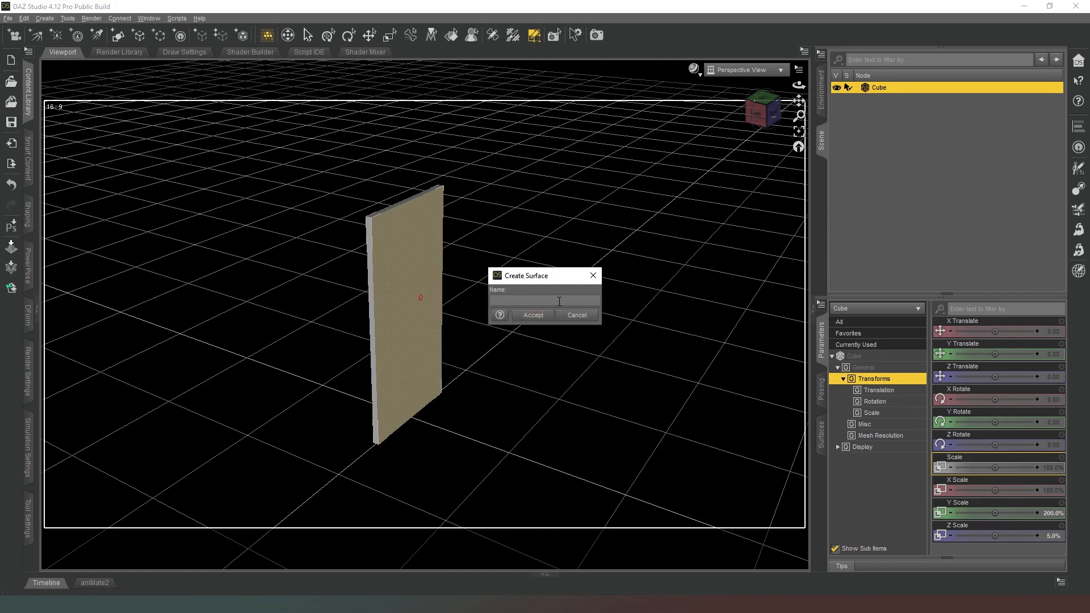
text(Back)
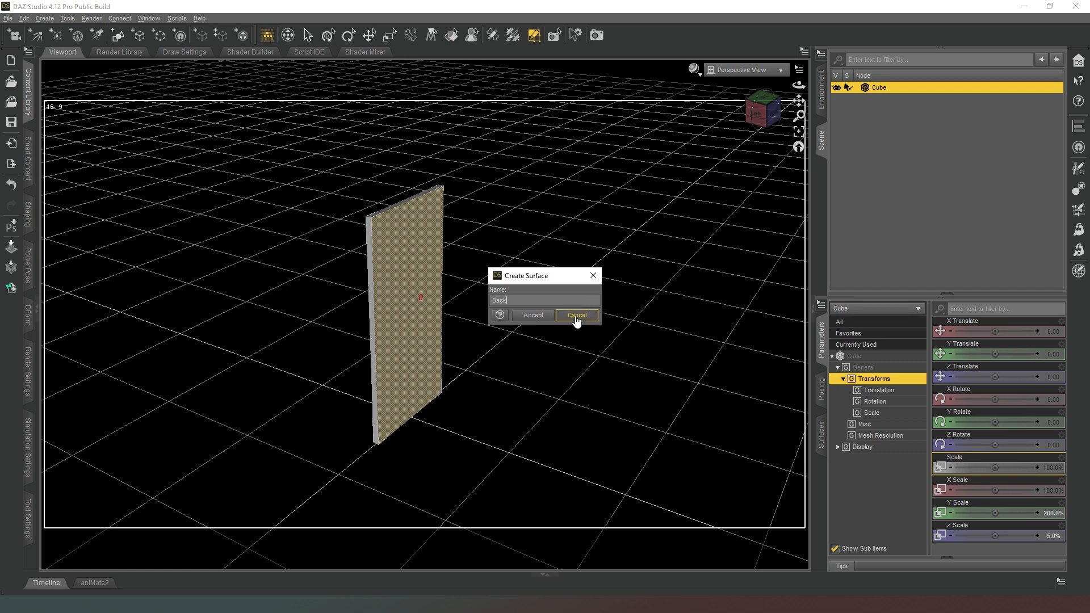
click(576, 314)
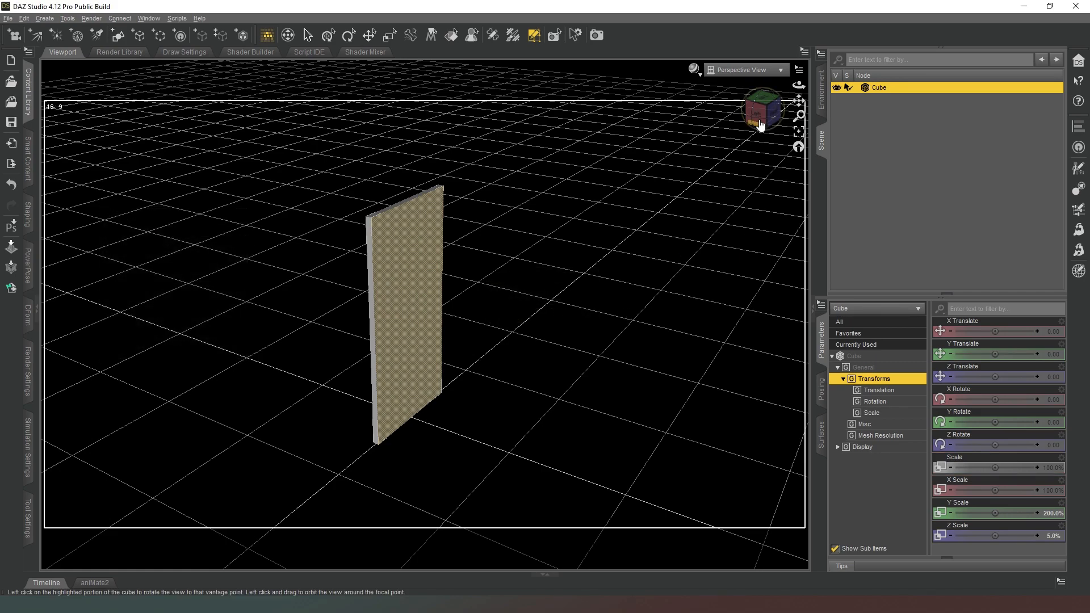
Step: Select the cube's Back and Default surfaces in the Surfaces pane for the door texture
click(821, 434)
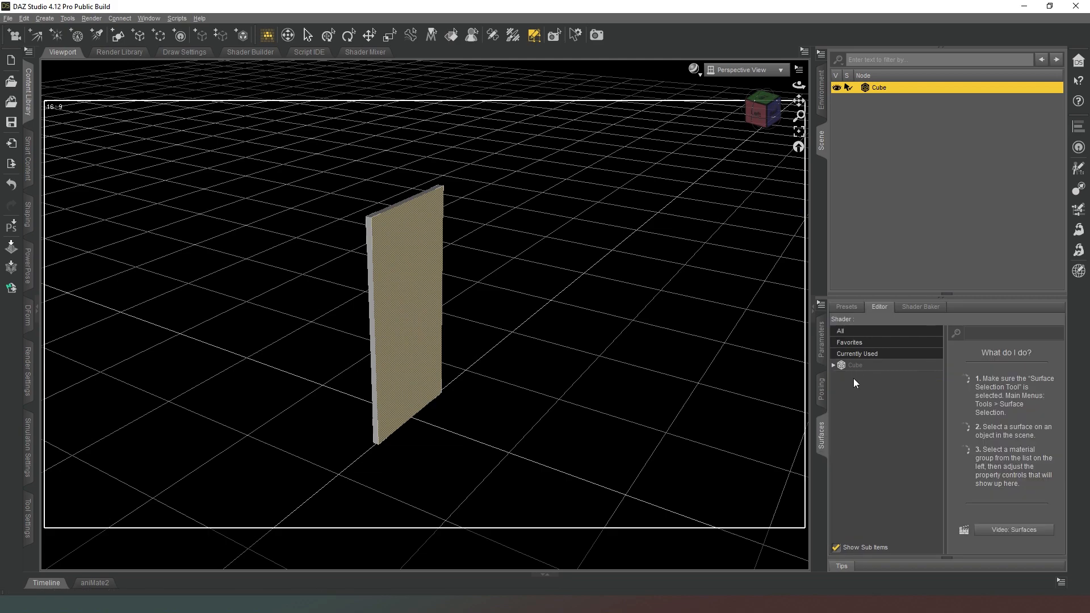
click(839, 364)
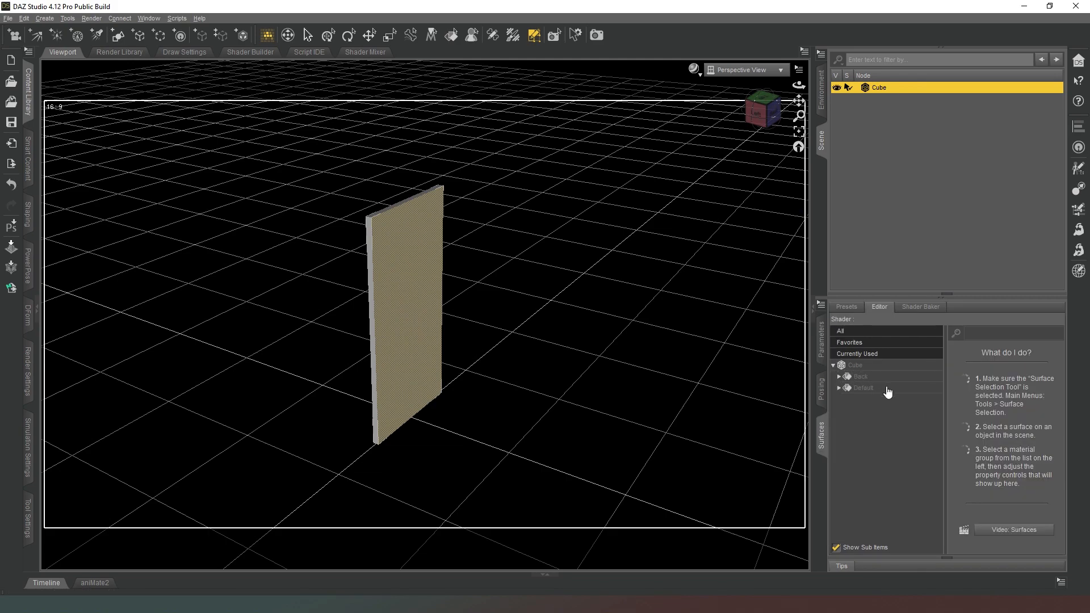
click(862, 376)
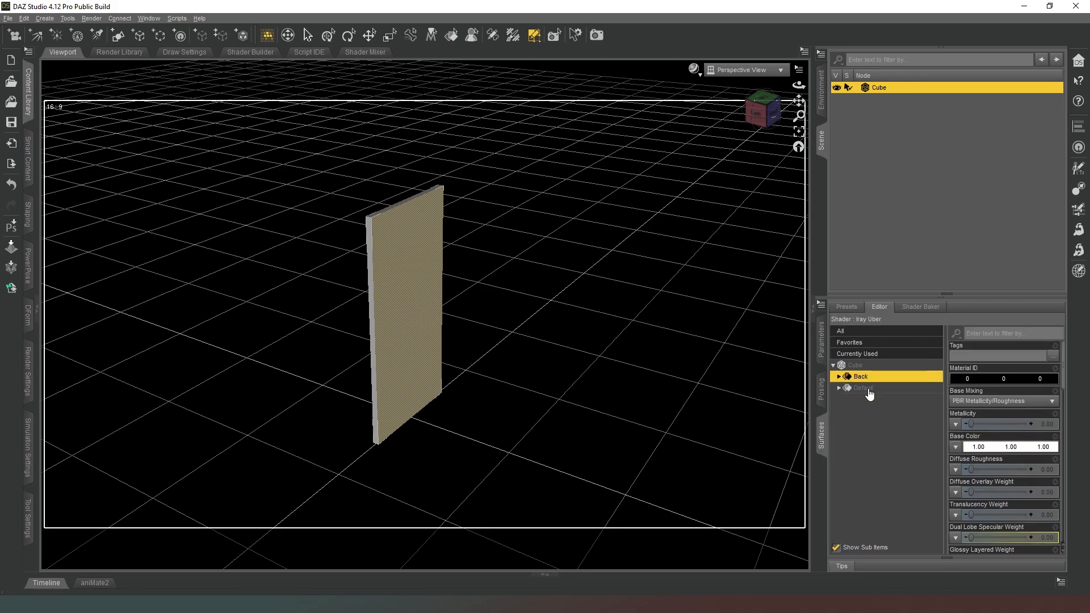
click(863, 388)
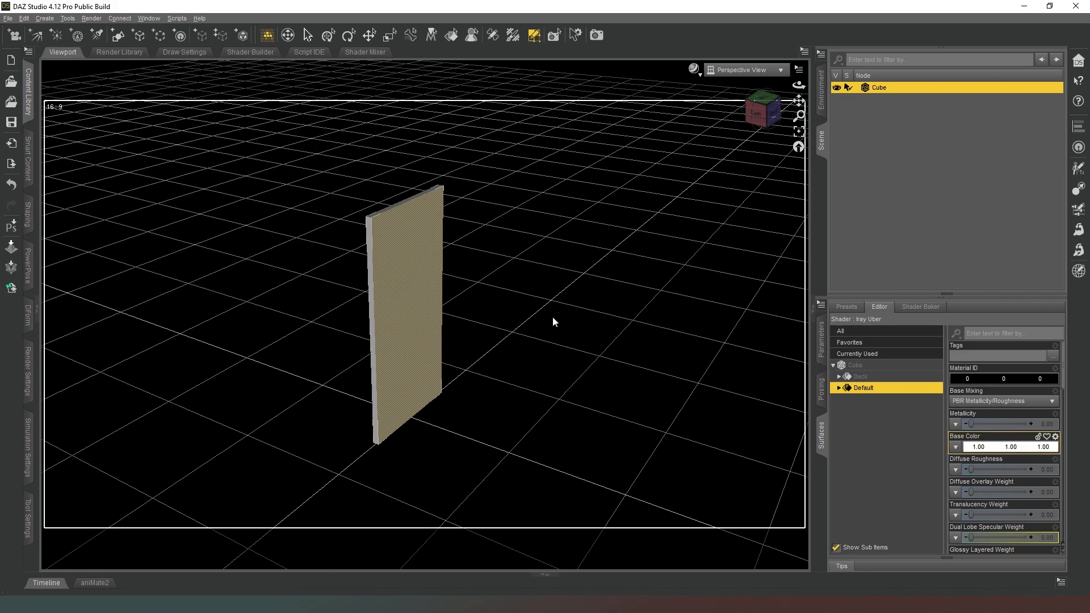
mouse_move(742, 195)
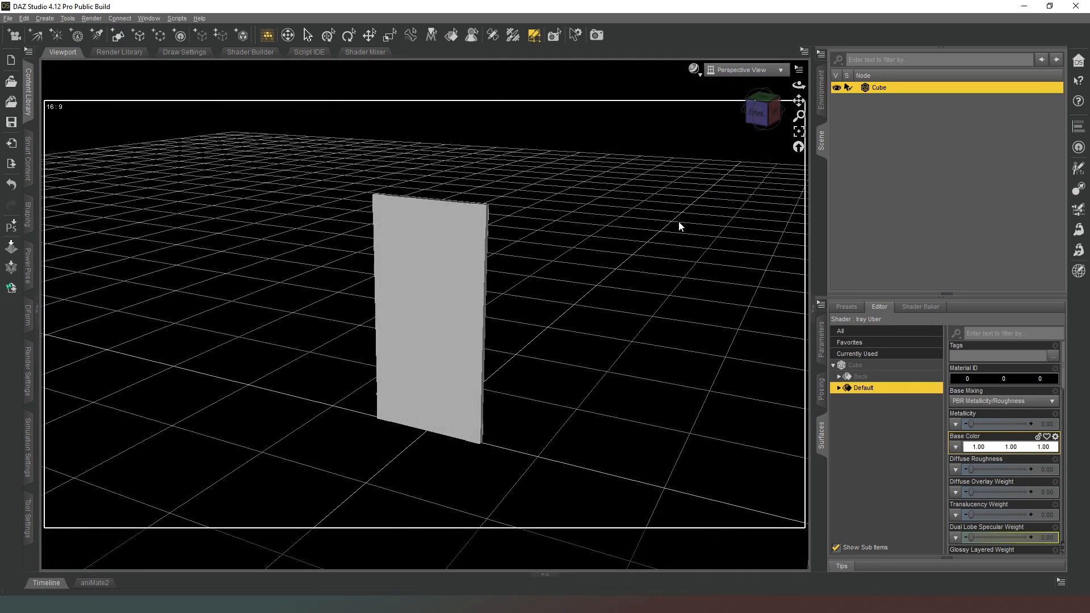
mouse_move(556, 360)
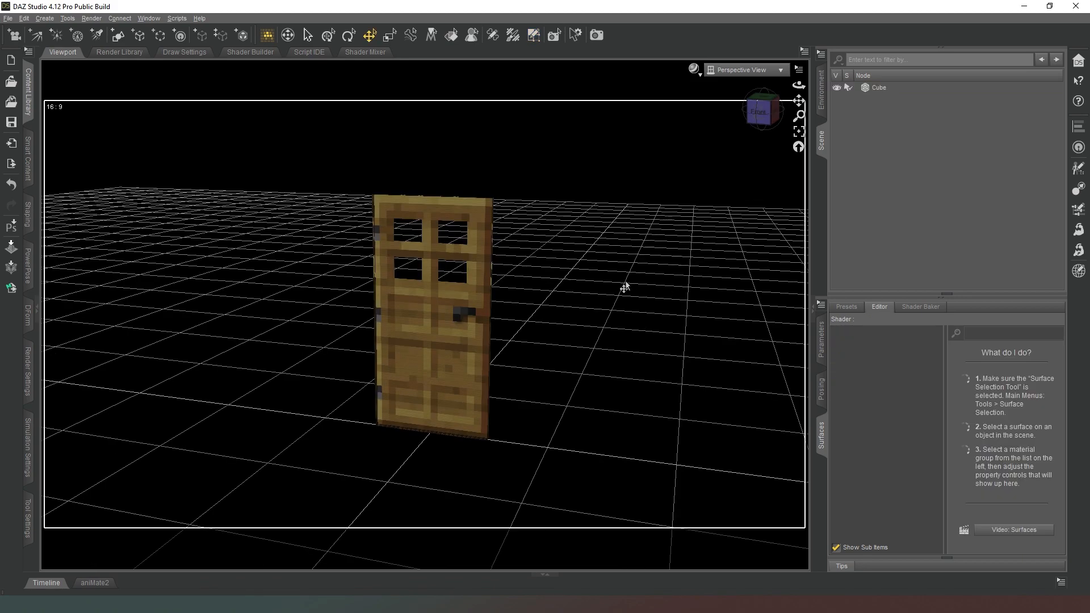
mouse_move(764, 117)
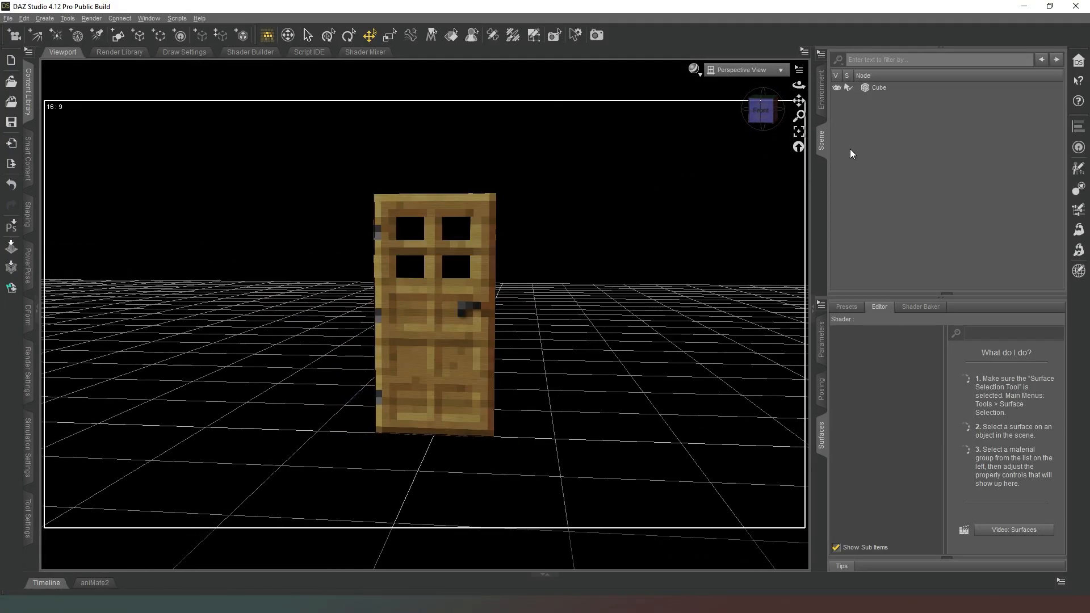
Step: Rename the Cube object to Door in the Scene pane
click(877, 88)
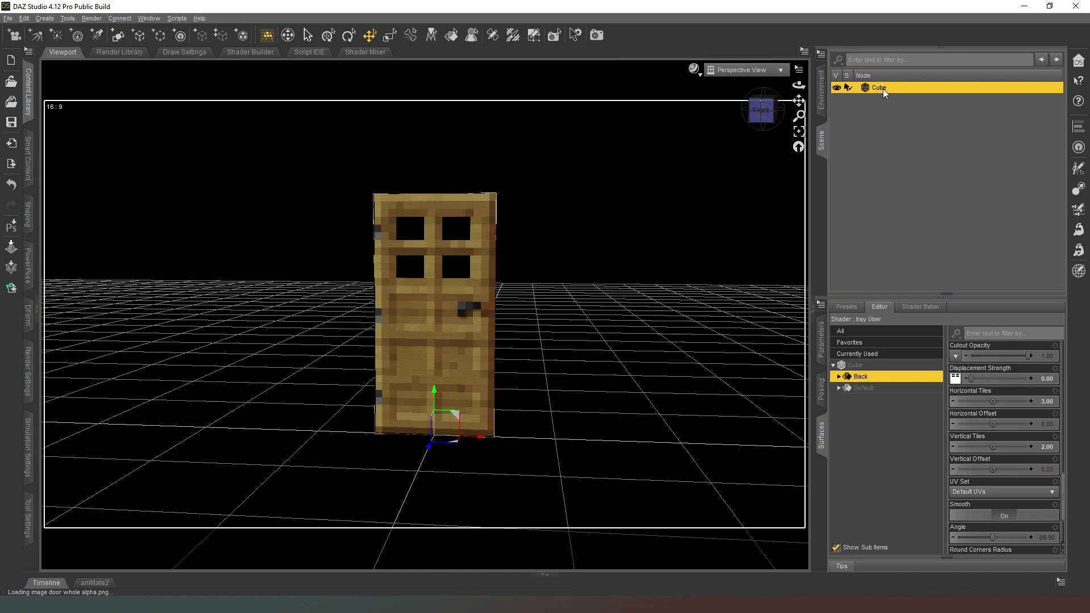
double_click(878, 88)
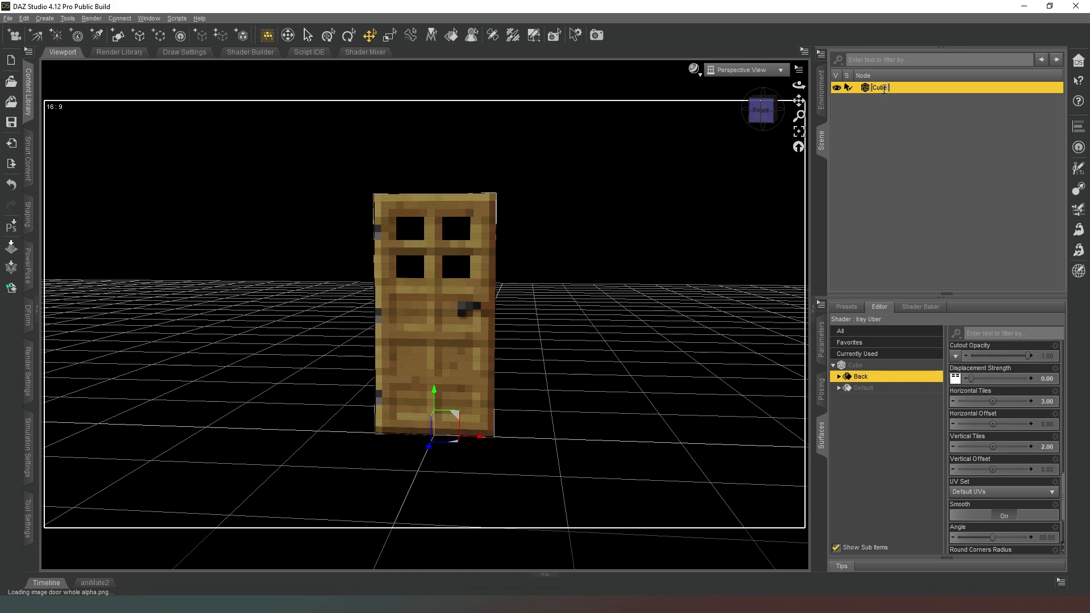
text(Door)
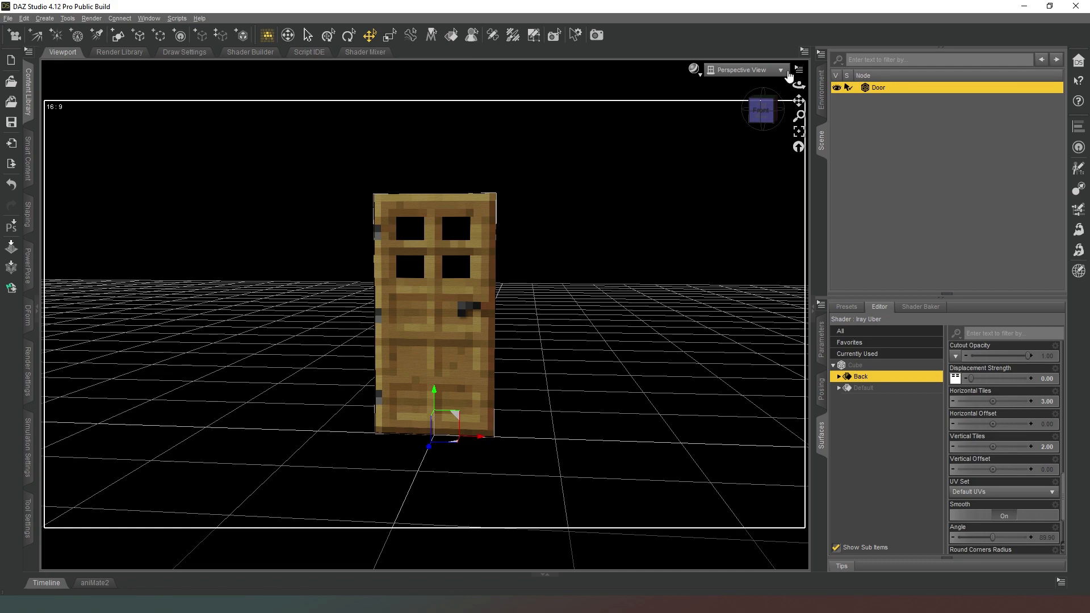
mouse_move(118, 52)
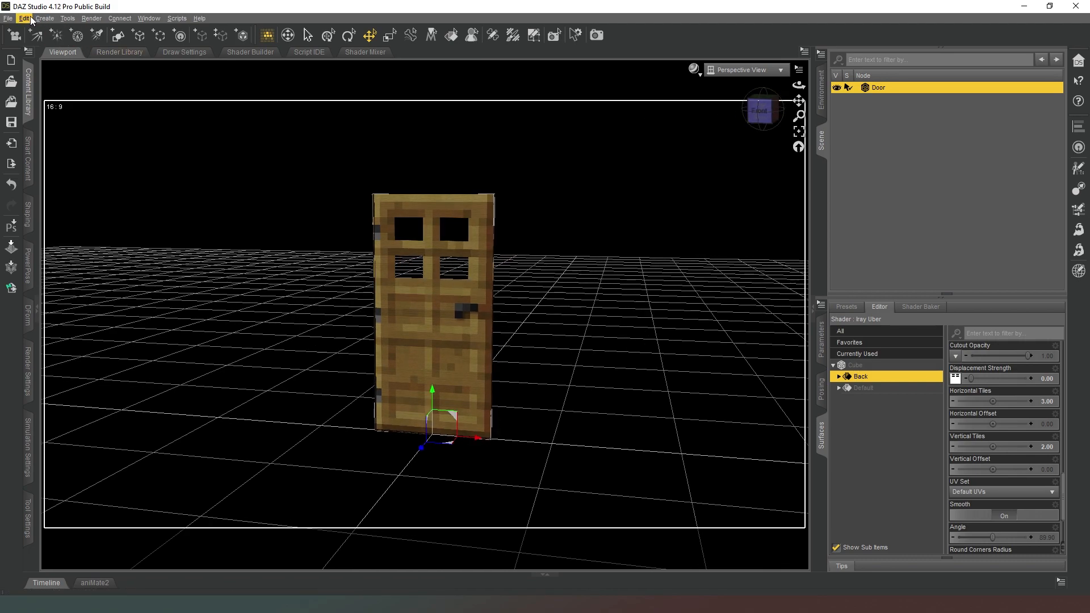
Step: Convert the Door prop to a figure using General Weight Mapping
click(24, 18)
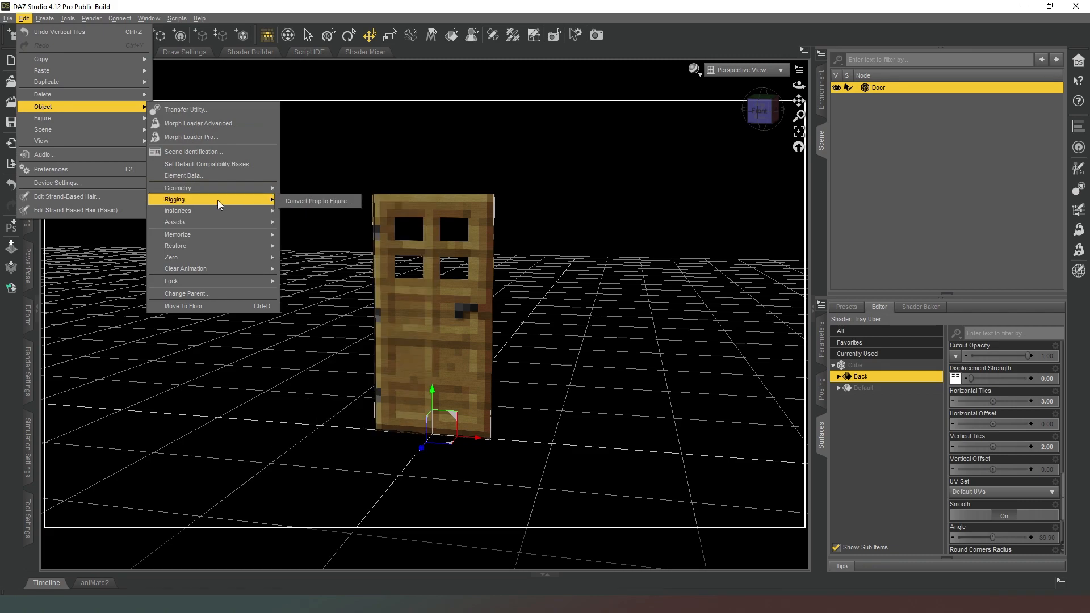
click(318, 201)
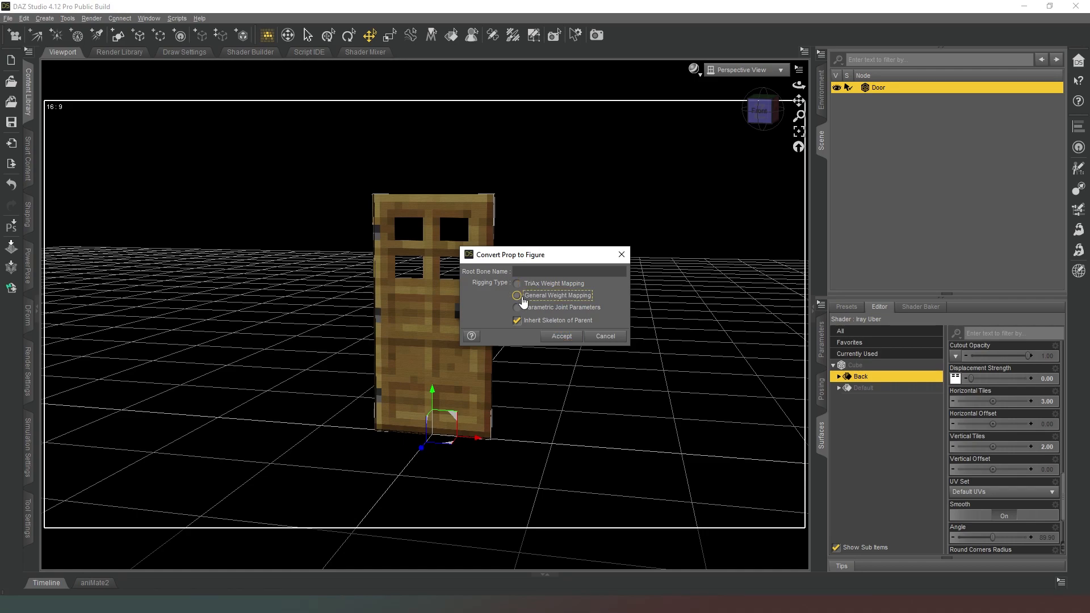
click(518, 295)
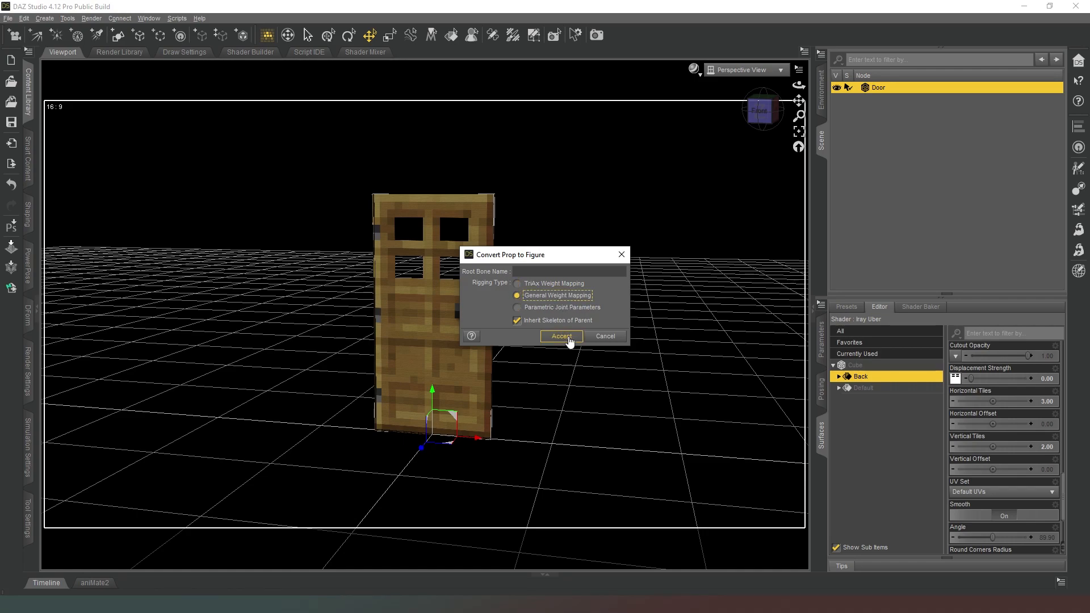
click(560, 336)
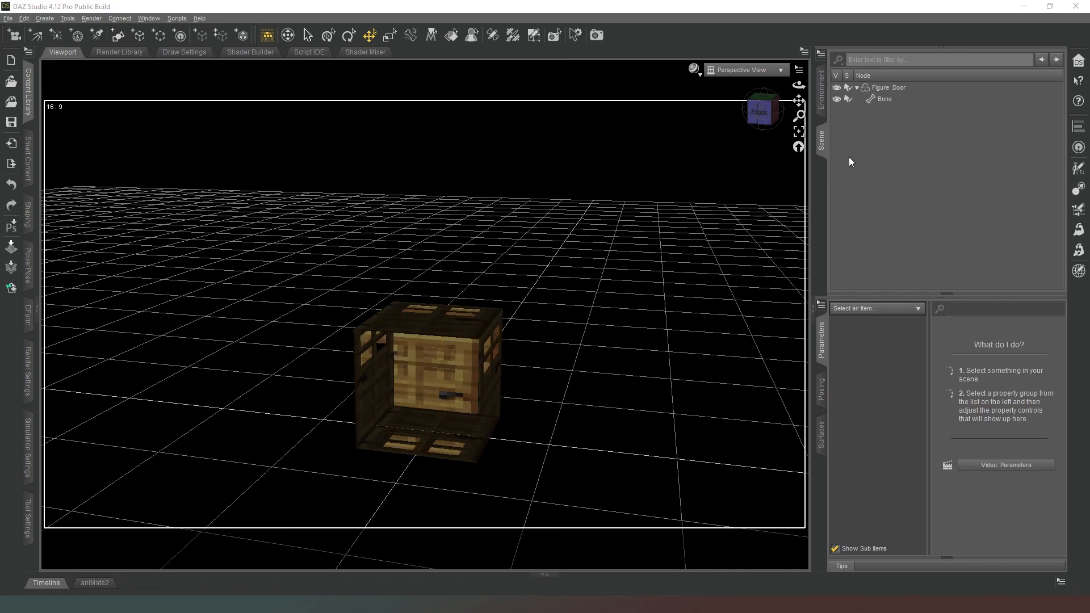
Step: Scale the Door figure back to Y 200% and Z 5%
click(890, 87)
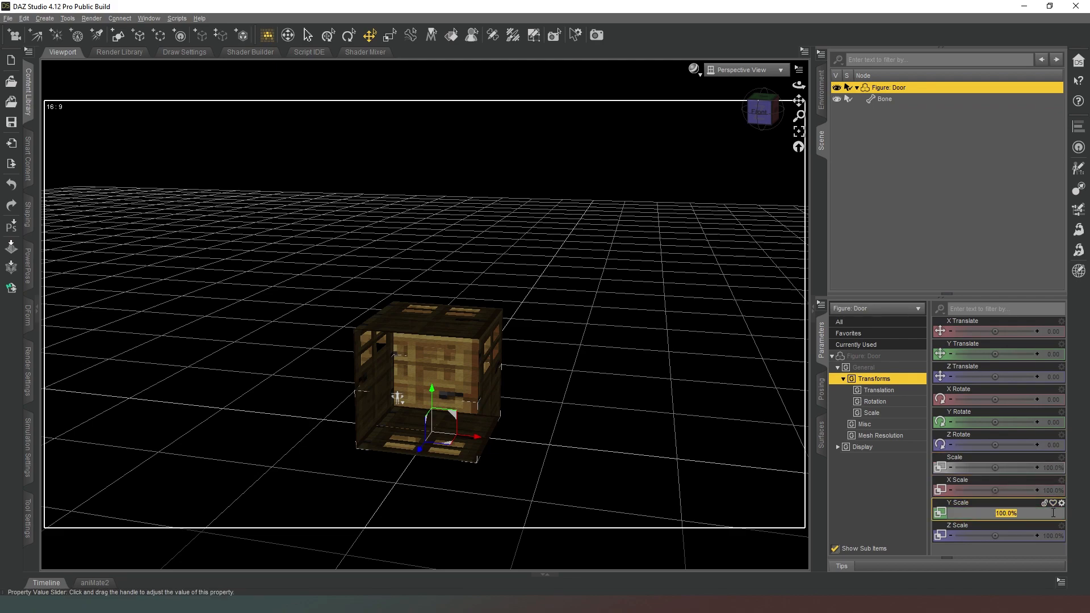
text(200)
click(999, 531)
text(5)
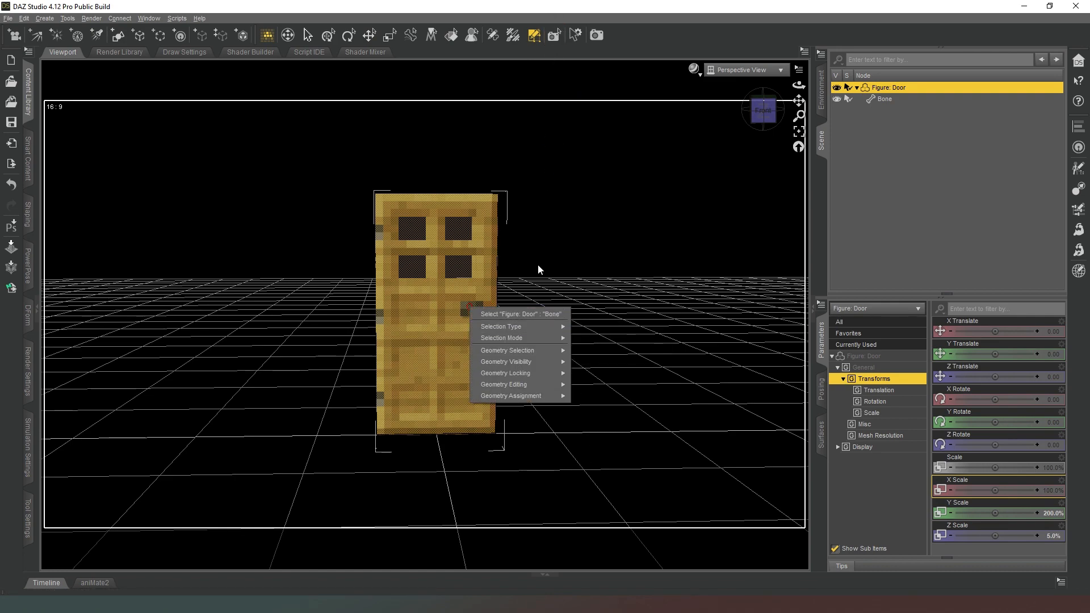
mouse_move(500, 326)
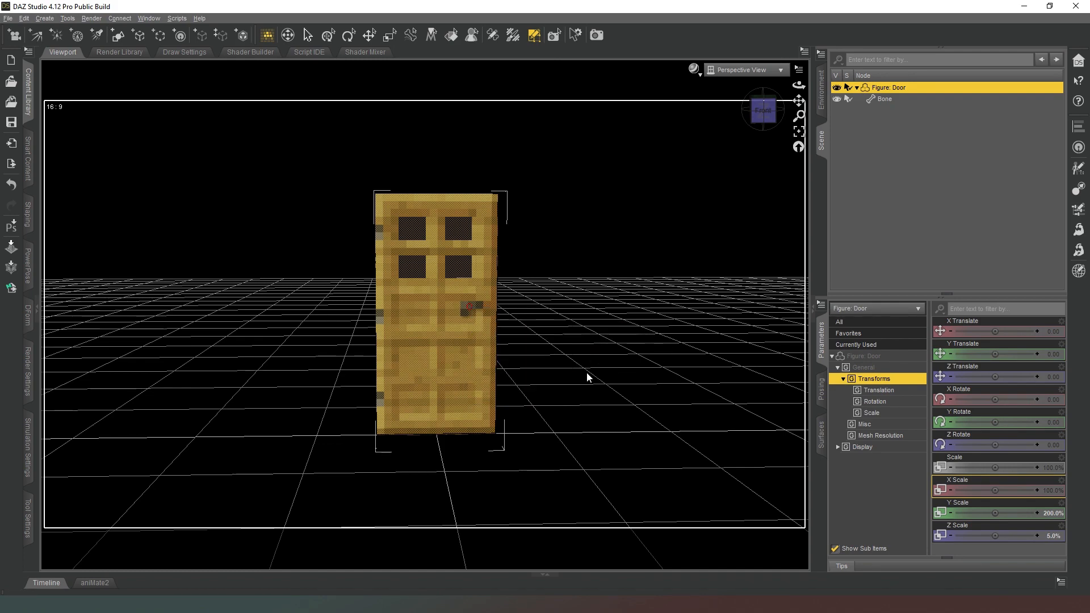
mouse_move(762, 110)
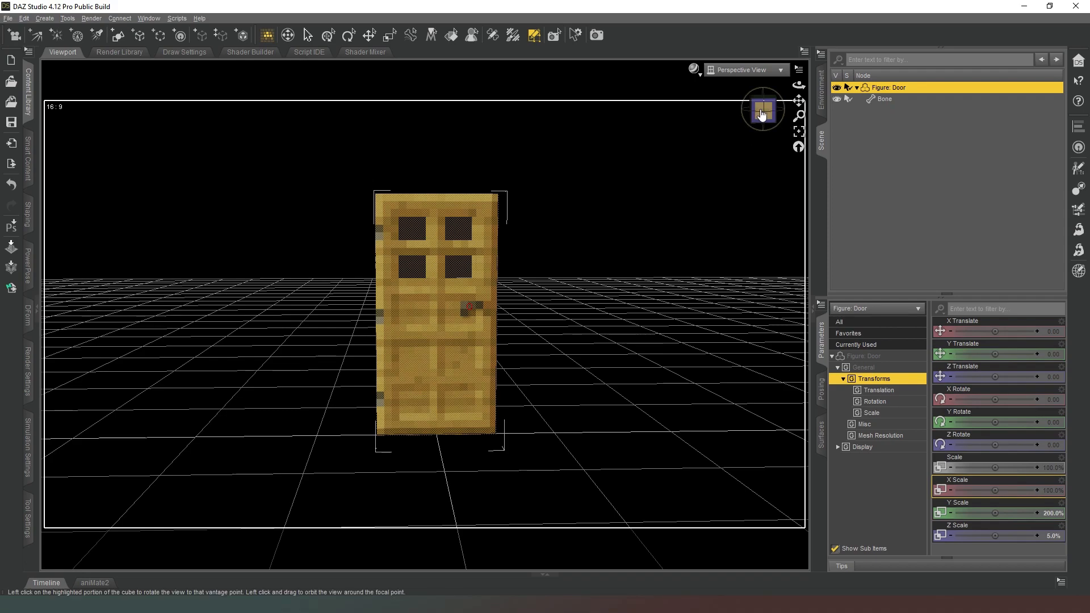
Step: Create a new face group from the door's selected faces via Geometry Assignment
drag(763, 110, 763, 122)
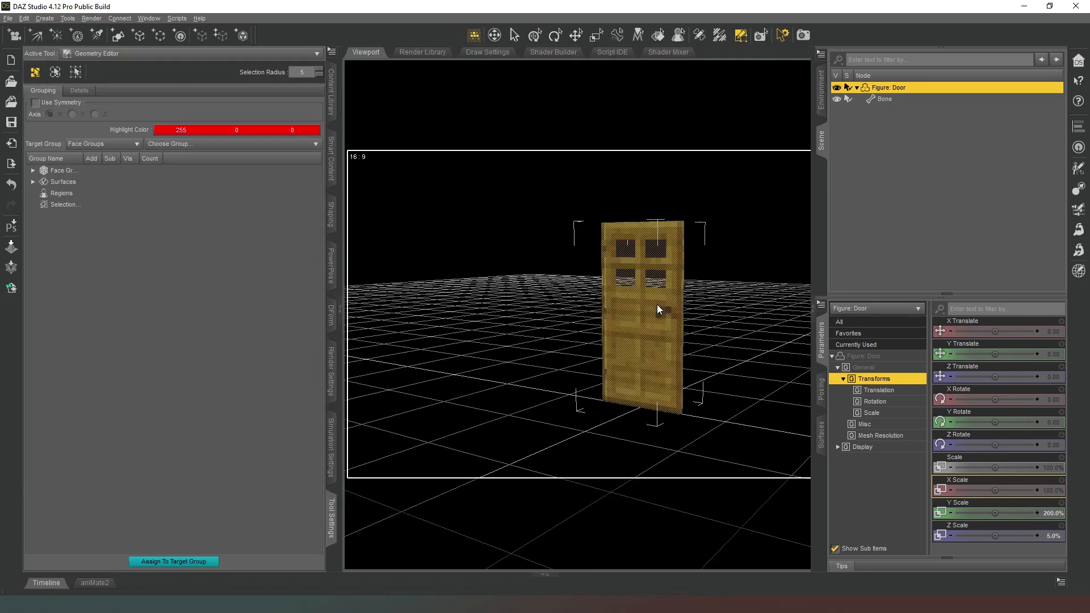
right_click(658, 310)
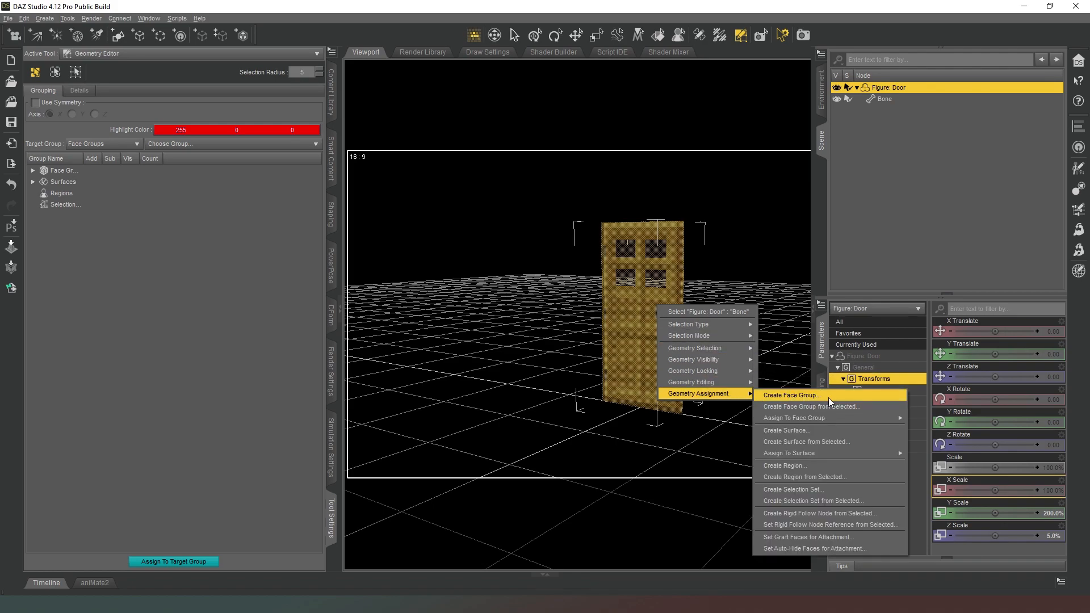
mouse_move(844, 402)
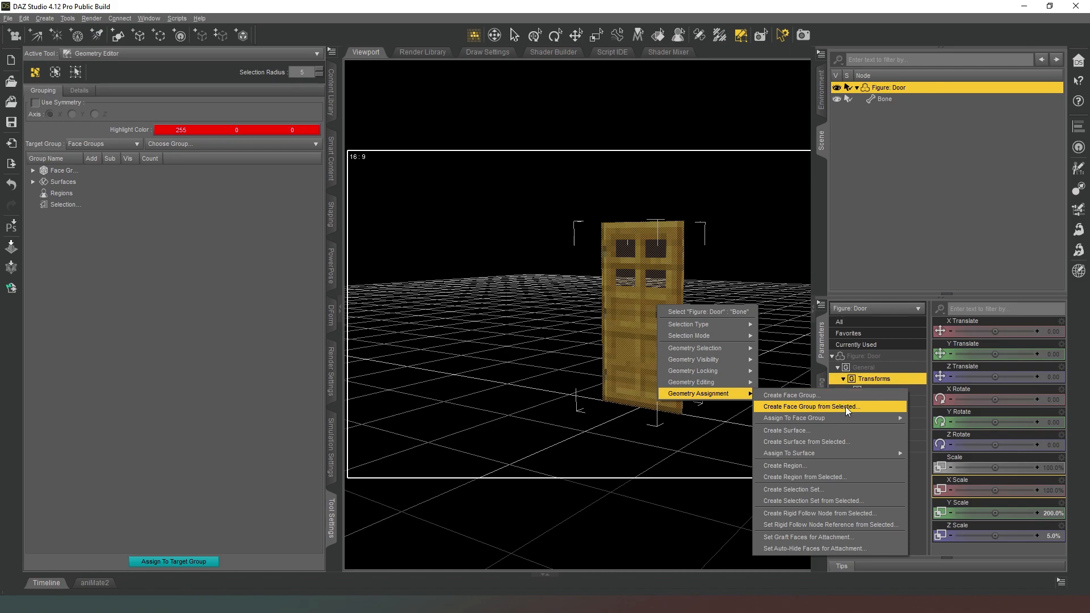
click(810, 407)
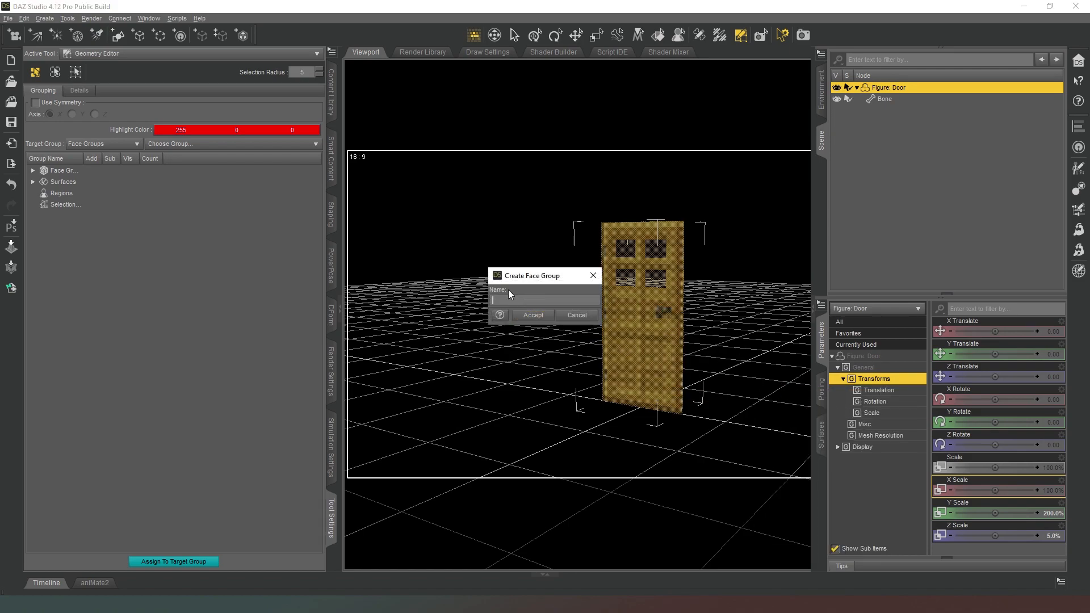
click(533, 315)
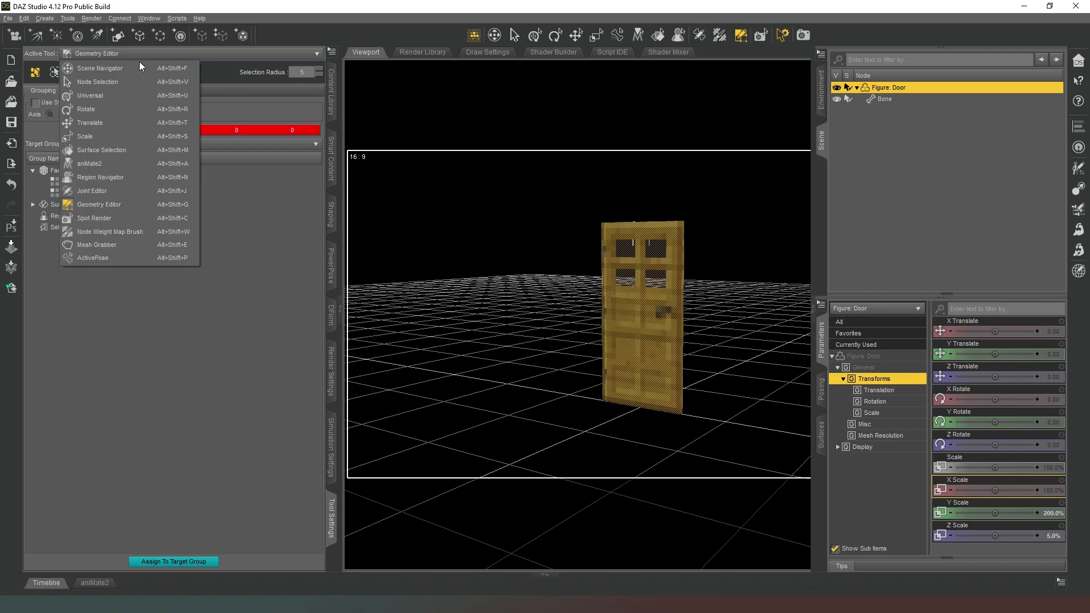
Step: Select the door's root bone in the Joint Editor and start creating a child bone
click(92, 191)
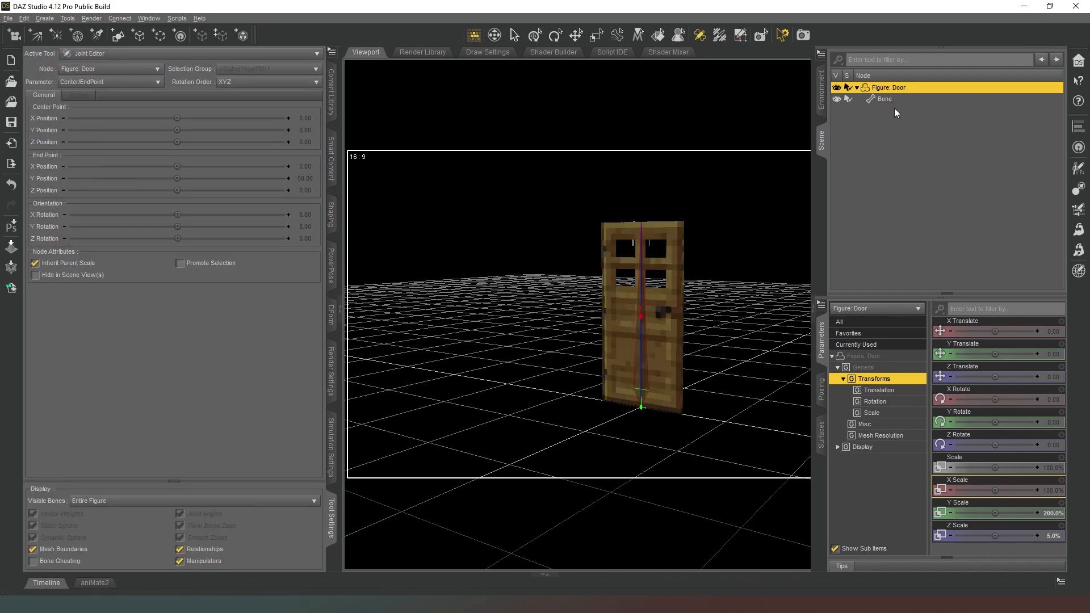
click(884, 99)
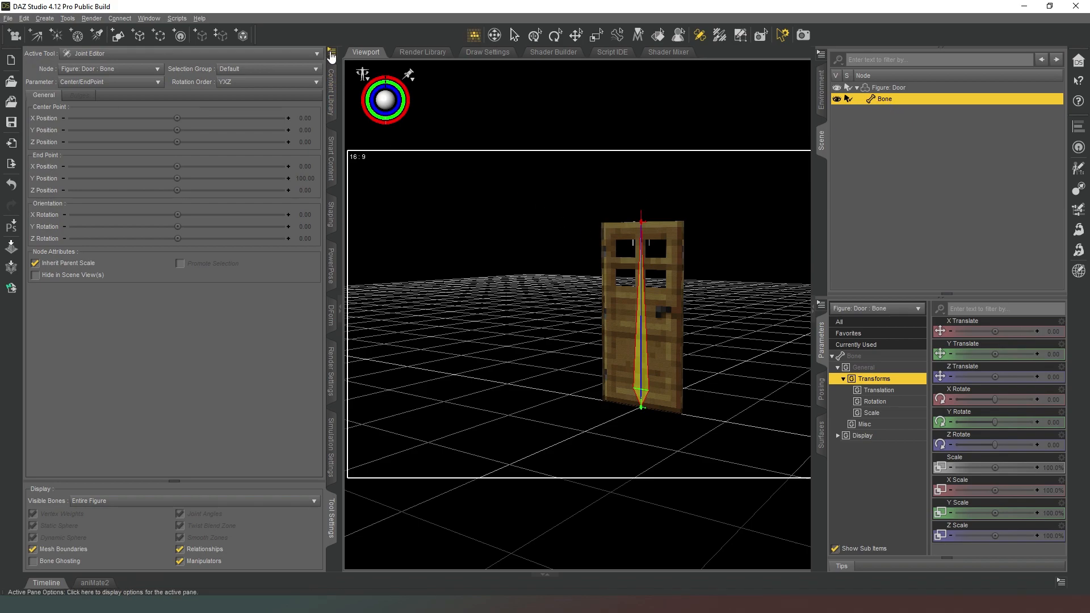
click(270, 81)
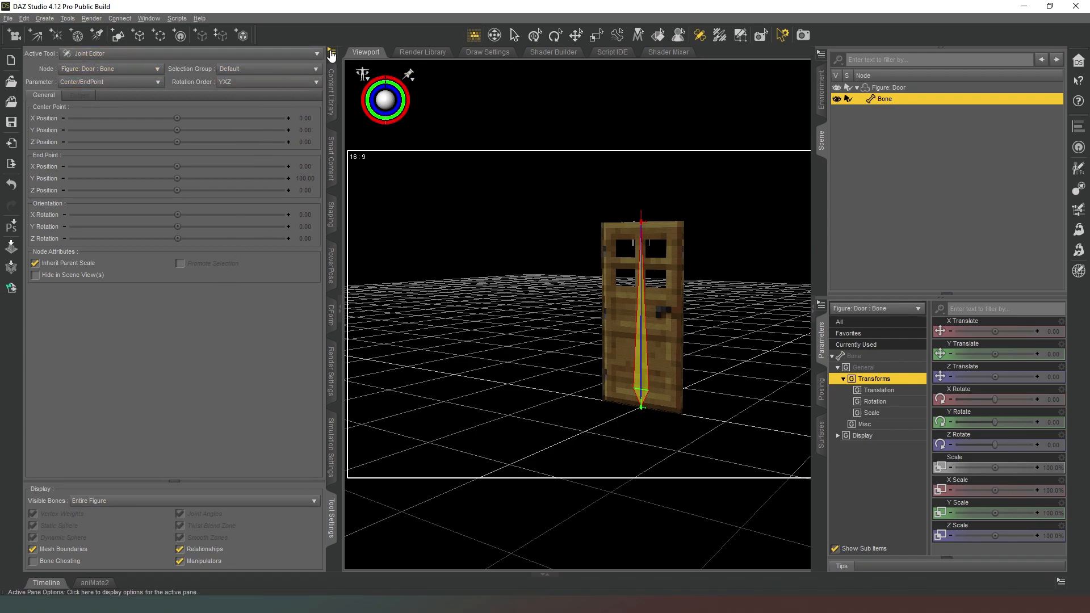
click(331, 58)
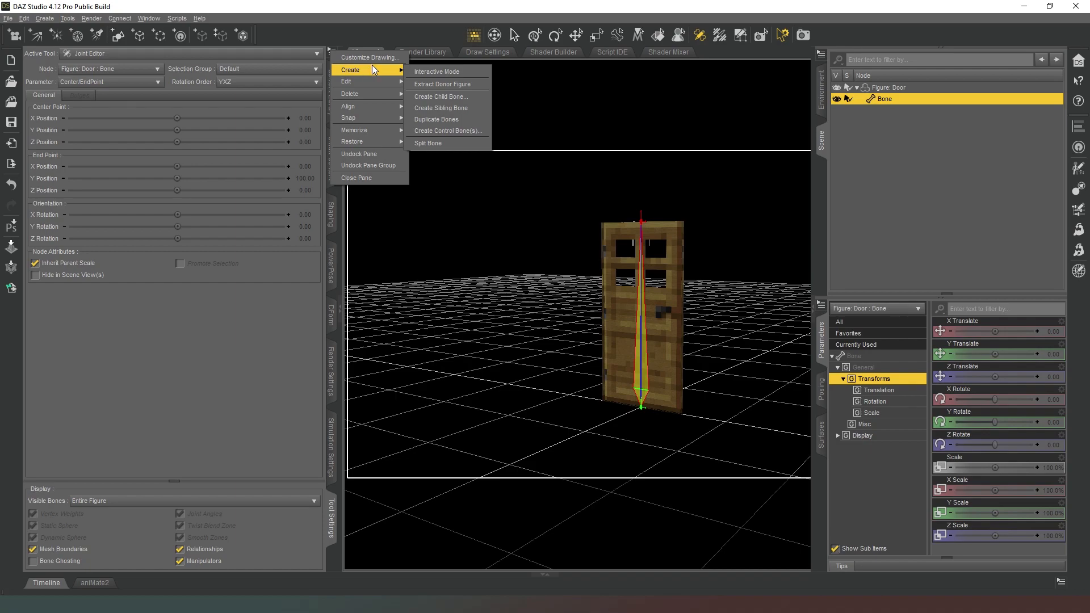
click(441, 95)
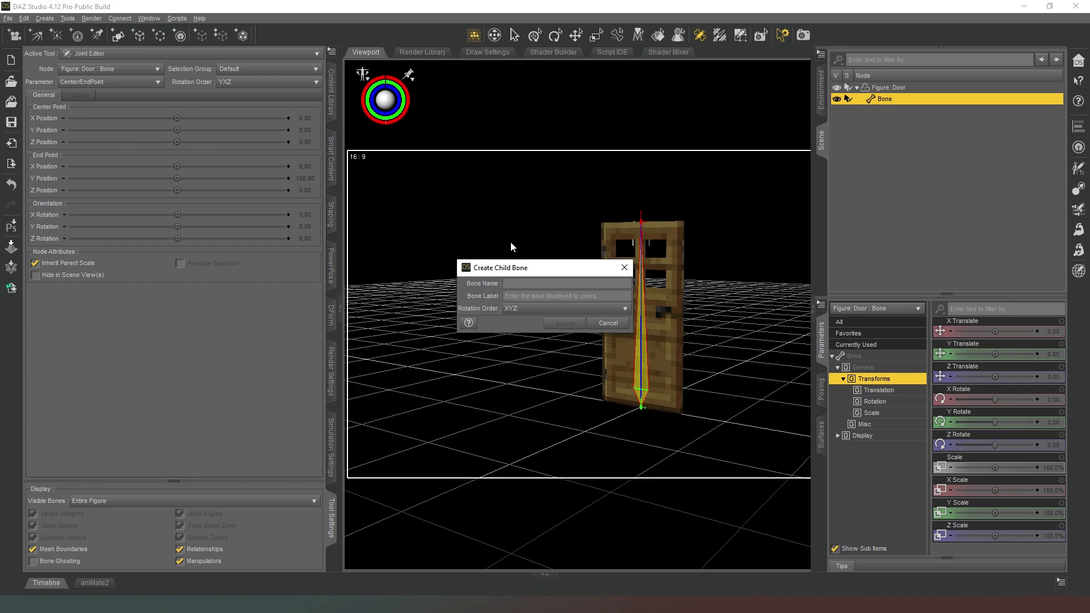
Step: Name the child bone Door Bone with YXZ rotation order and accept
text(Door Bone)
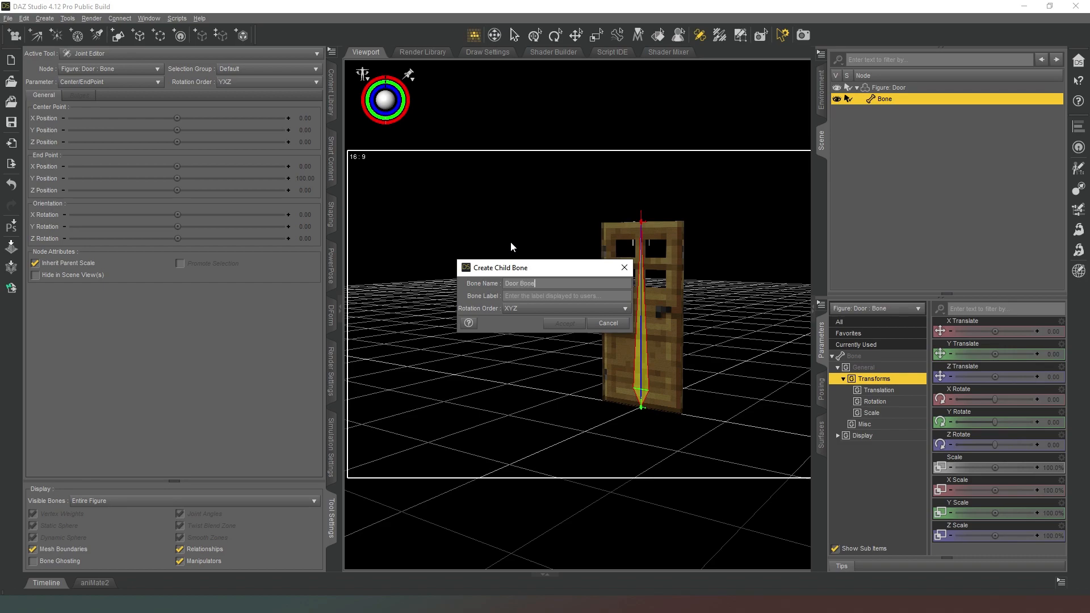
mouse_move(457, 224)
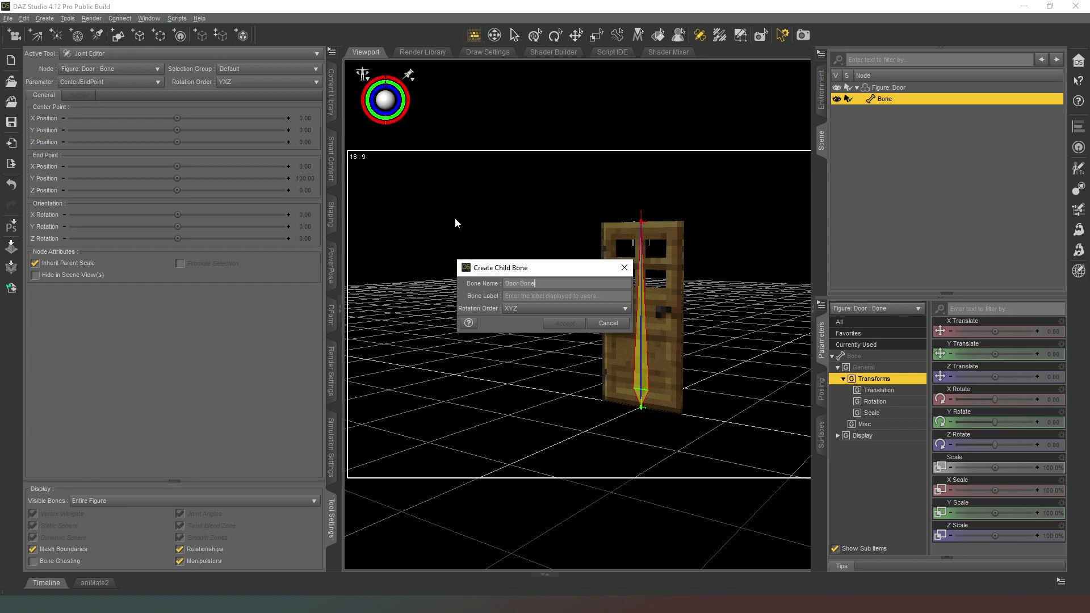
mouse_move(327, 171)
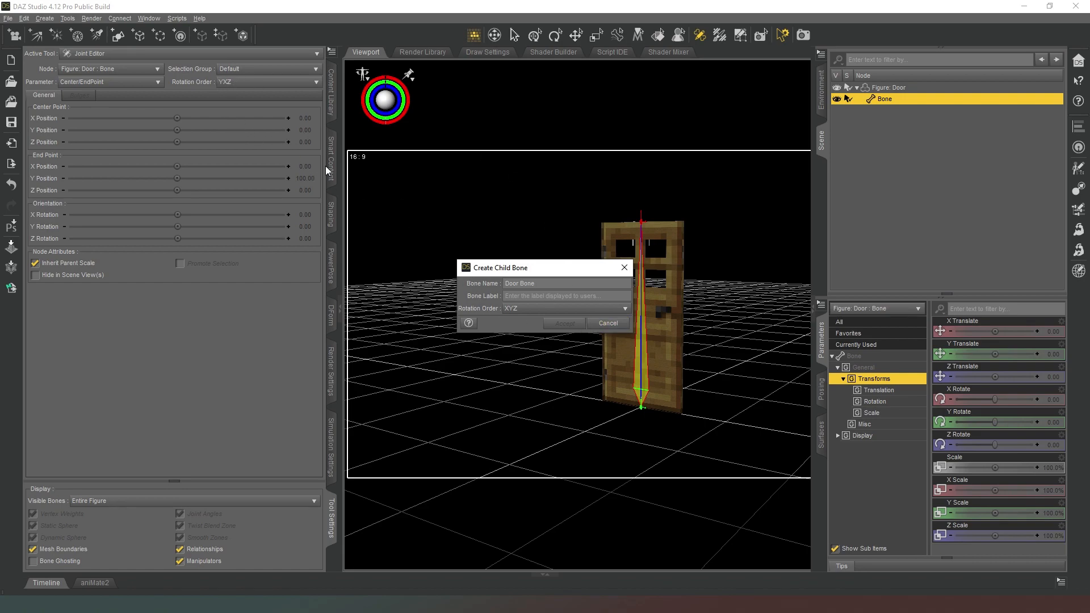
mouse_move(223, 83)
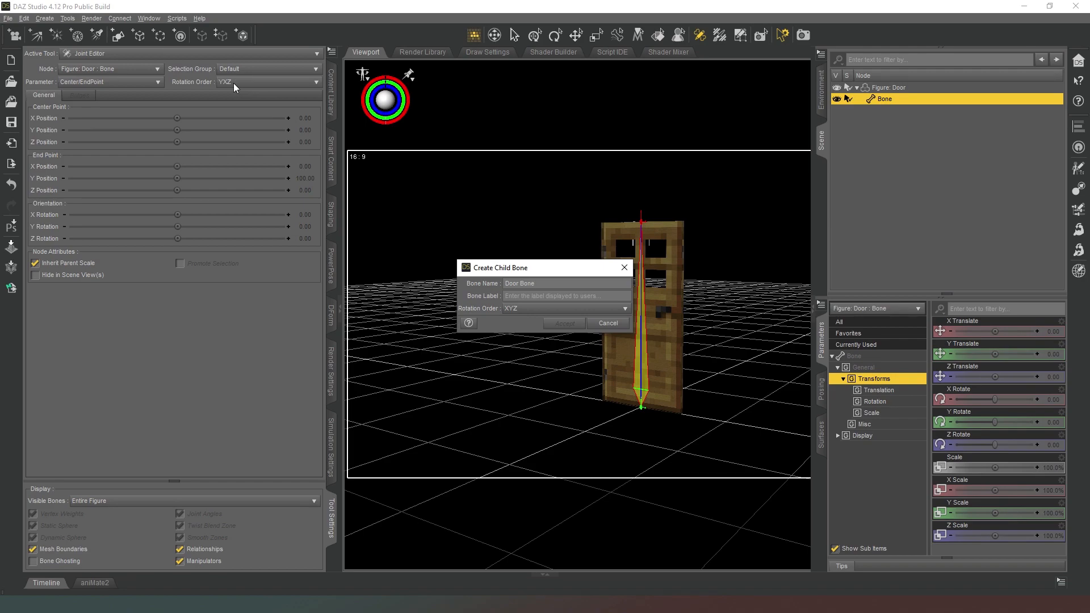
click(564, 308)
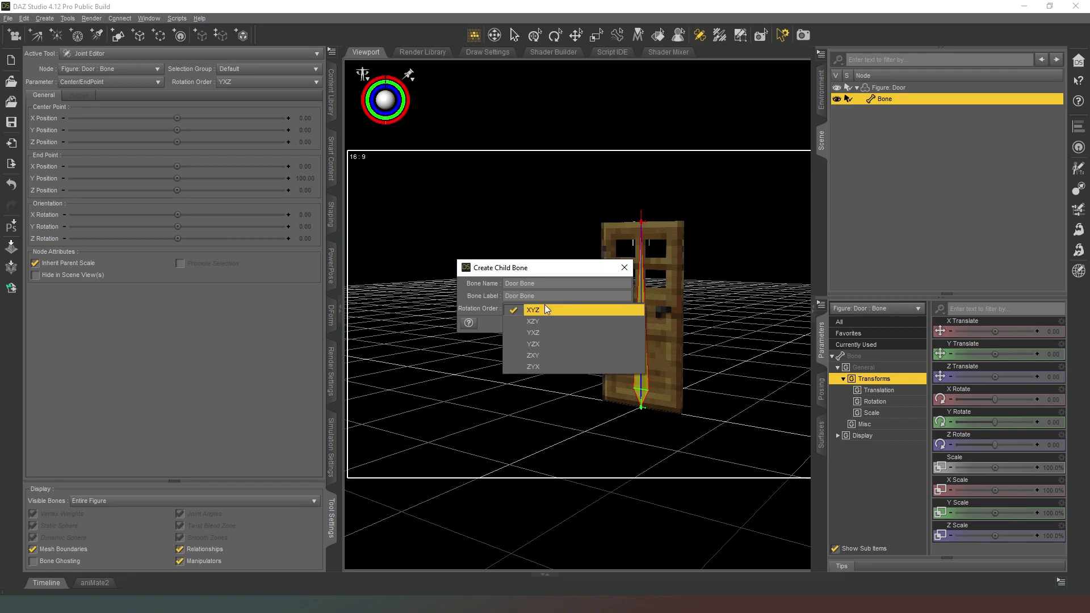
click(533, 333)
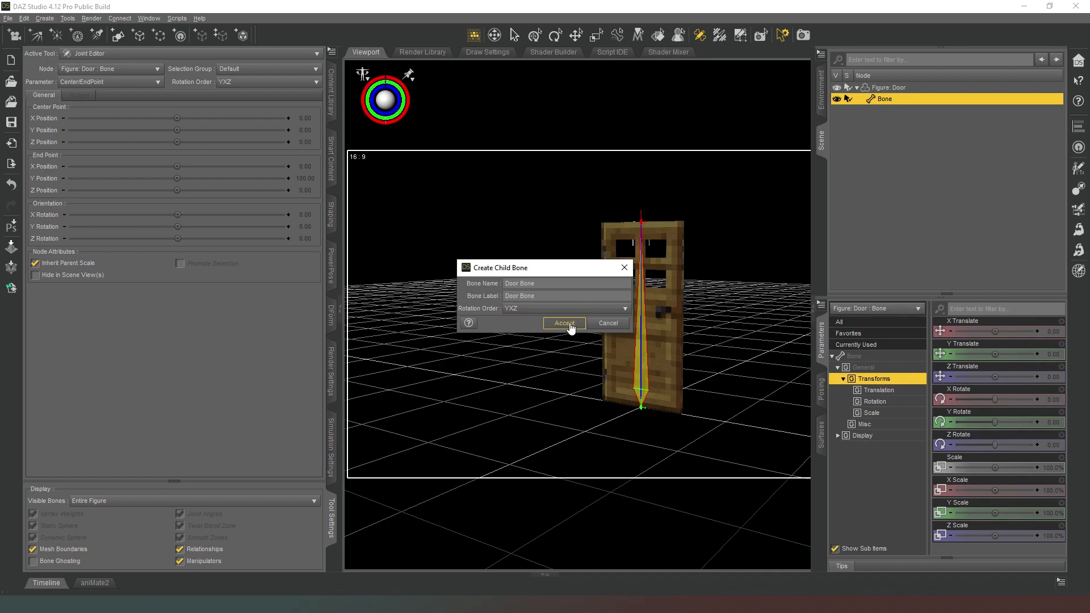
click(565, 323)
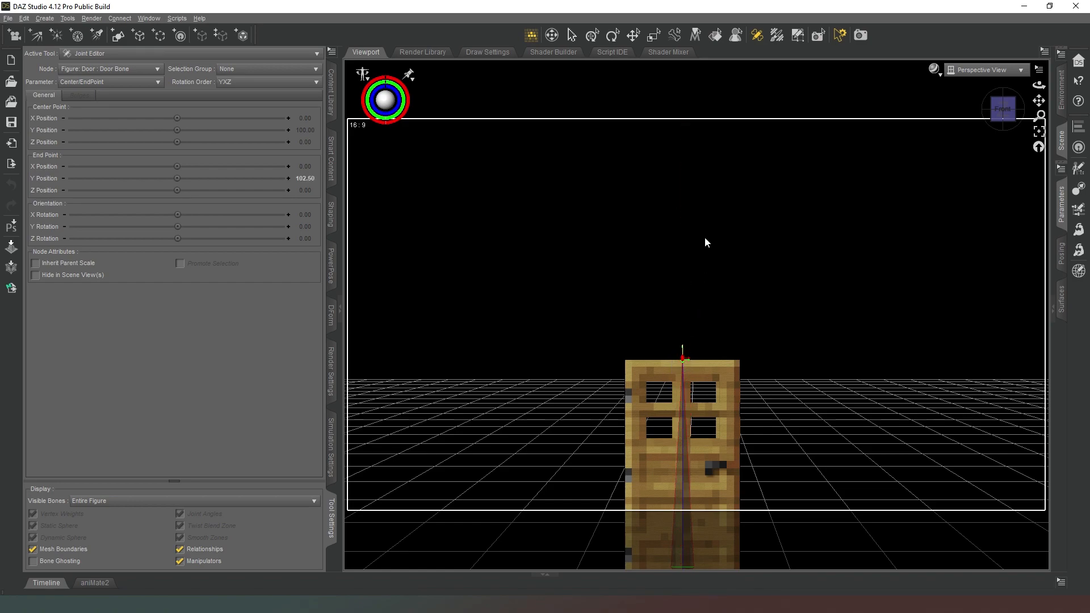
Step: Drag Door Bone's start and end handles so it runs bottom to top along the hinge edge
drag(682, 355, 692, 363)
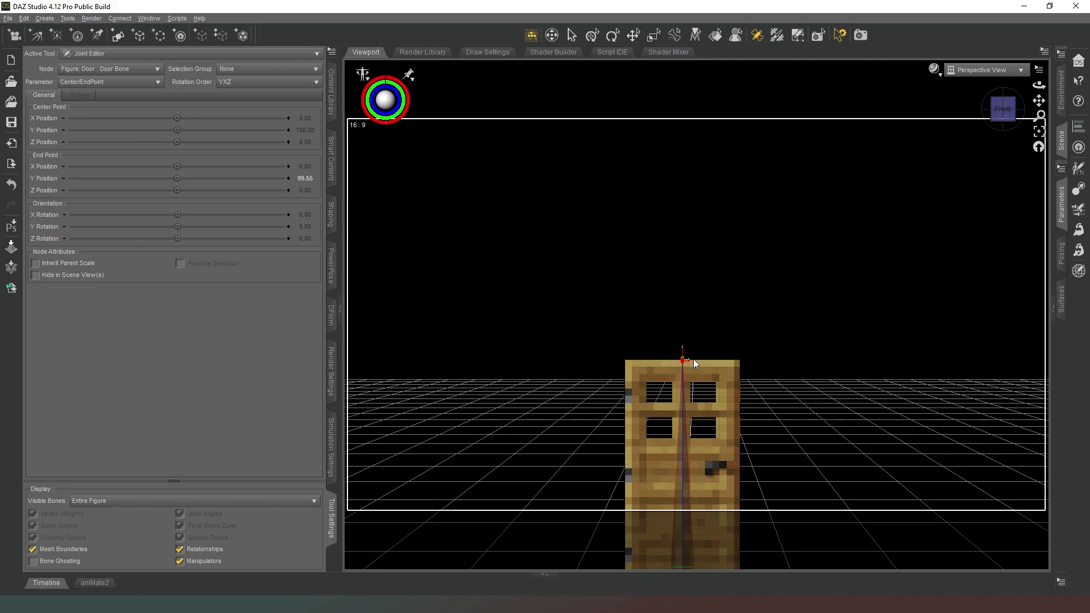
drag(682, 360, 738, 360)
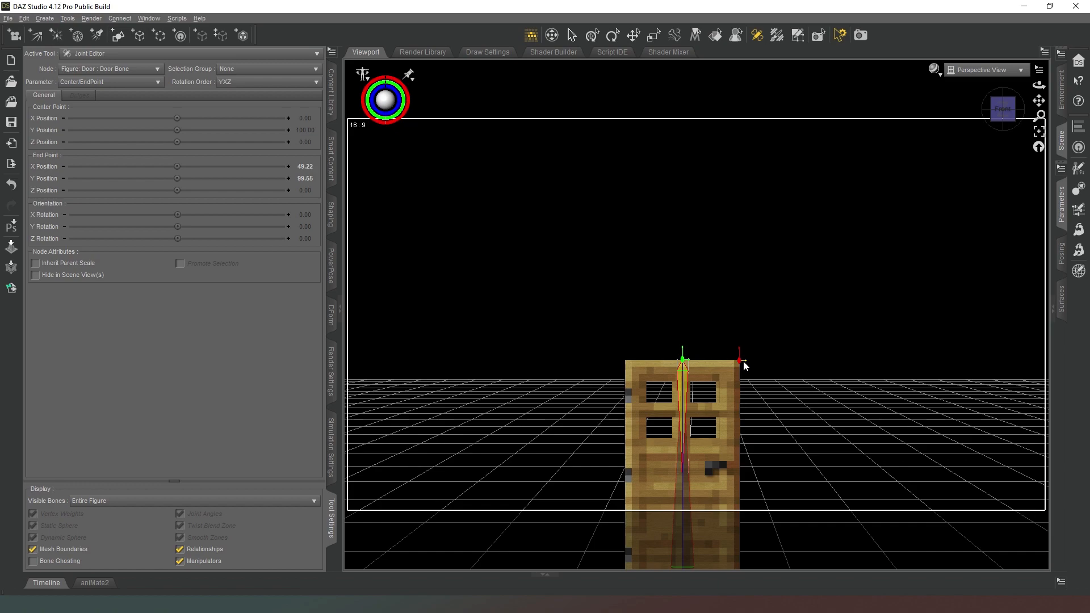
mouse_move(757, 410)
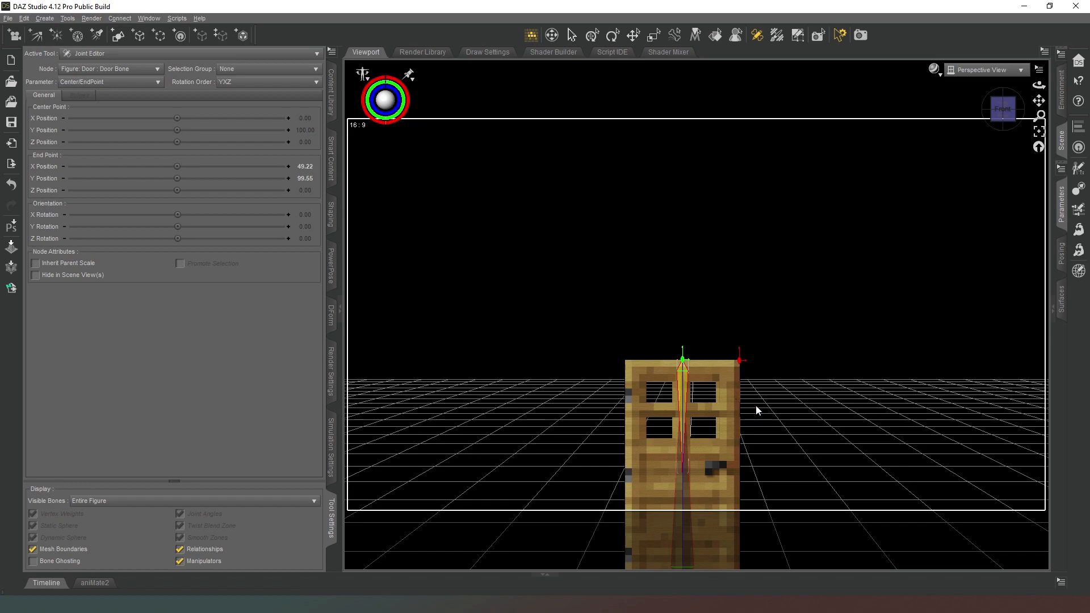
drag(757, 411, 758, 403)
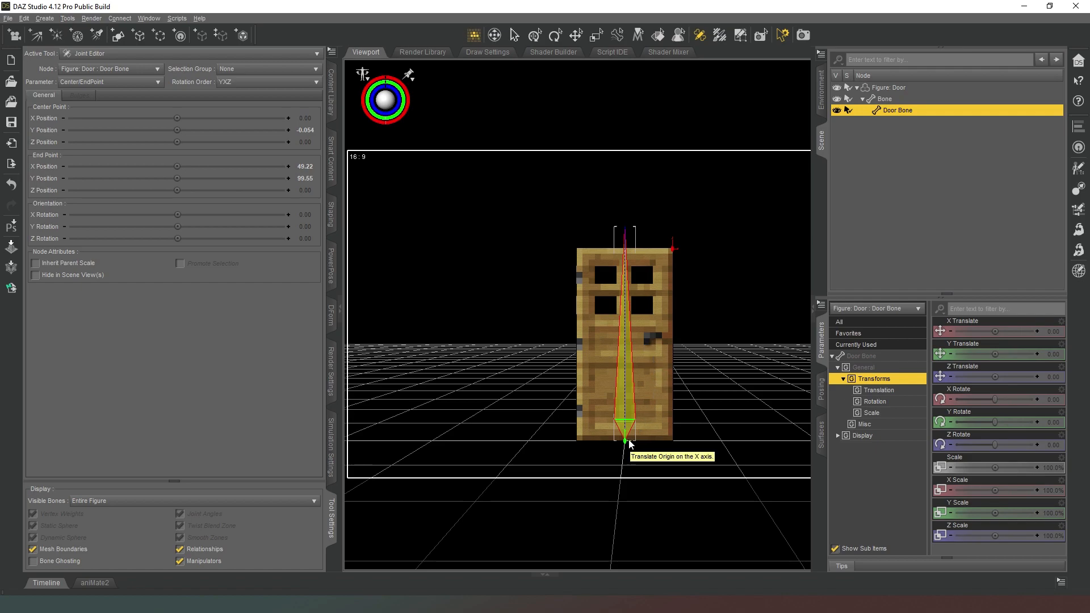
drag(627, 442, 678, 443)
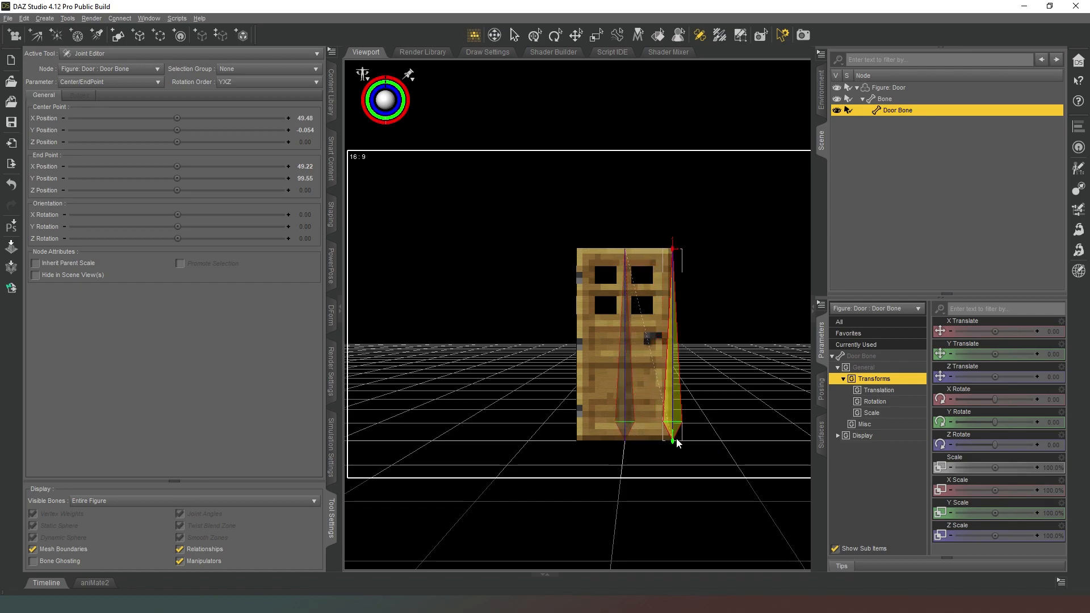
drag(678, 444, 671, 441)
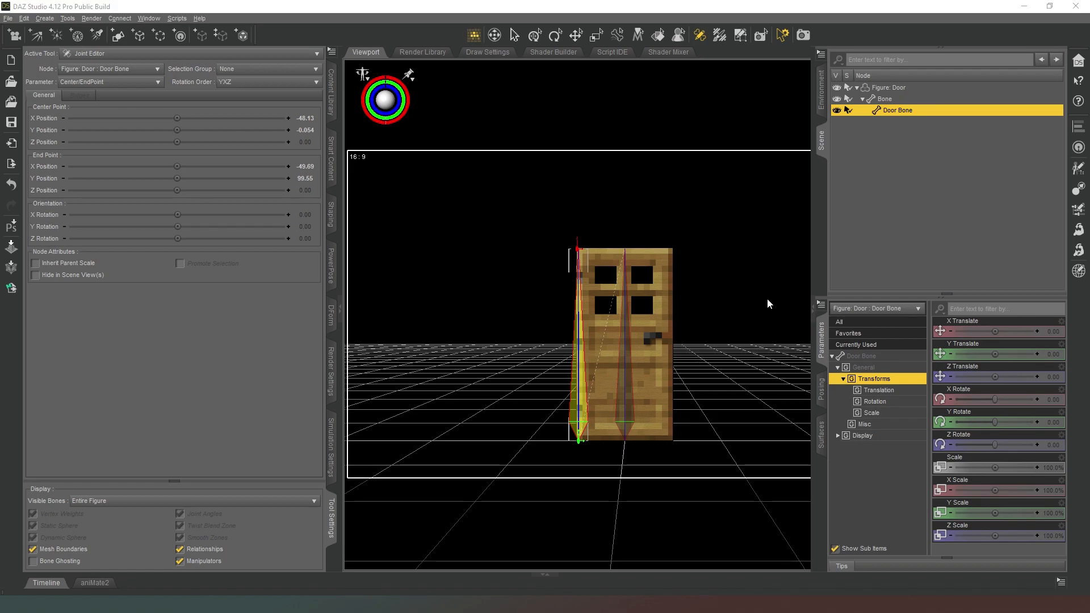
mouse_move(111, 127)
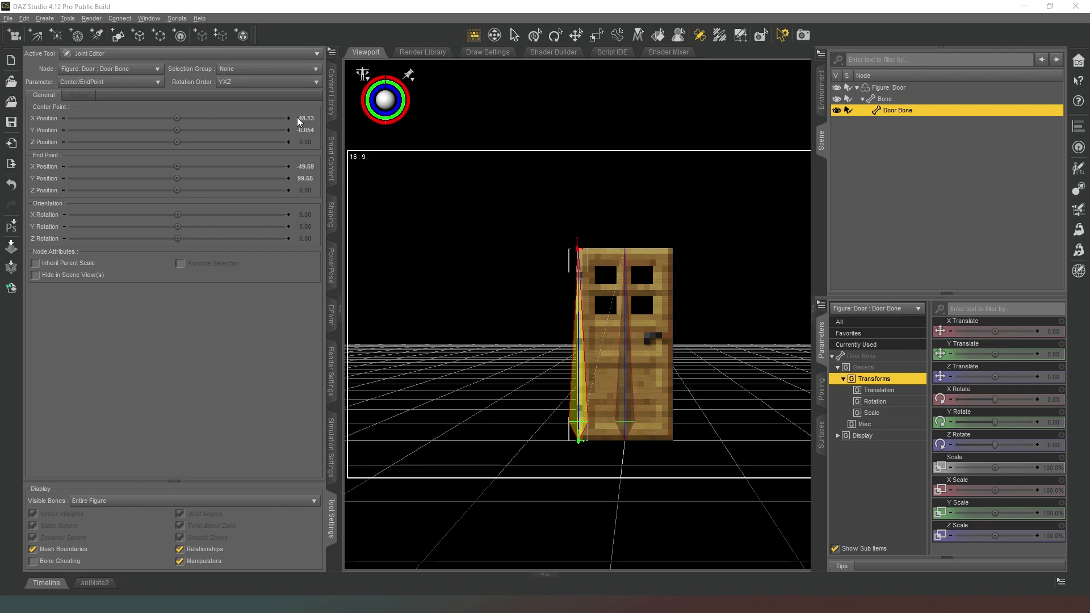
mouse_move(258, 129)
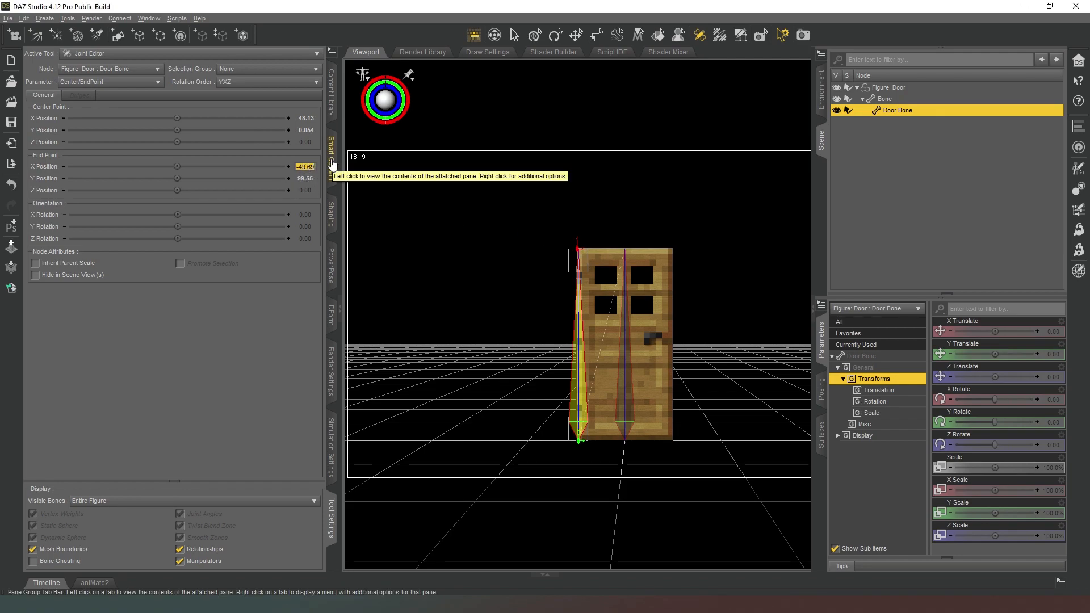
Step: Set Door Bone's Center Point to X -50, Y 0 and End Point to X -50, Y 100
text(-500)
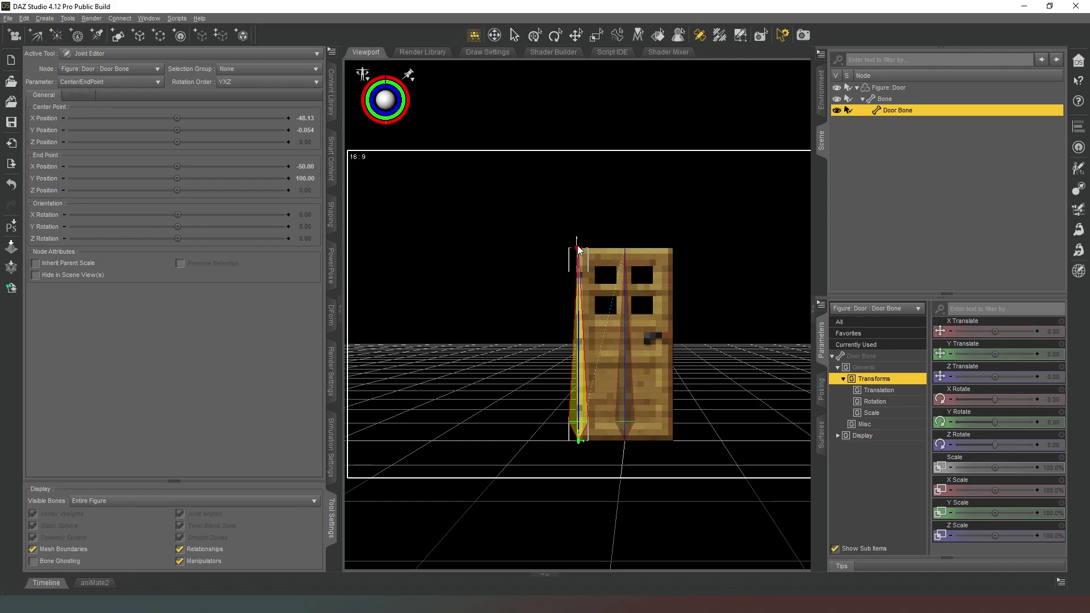
mouse_move(578, 250)
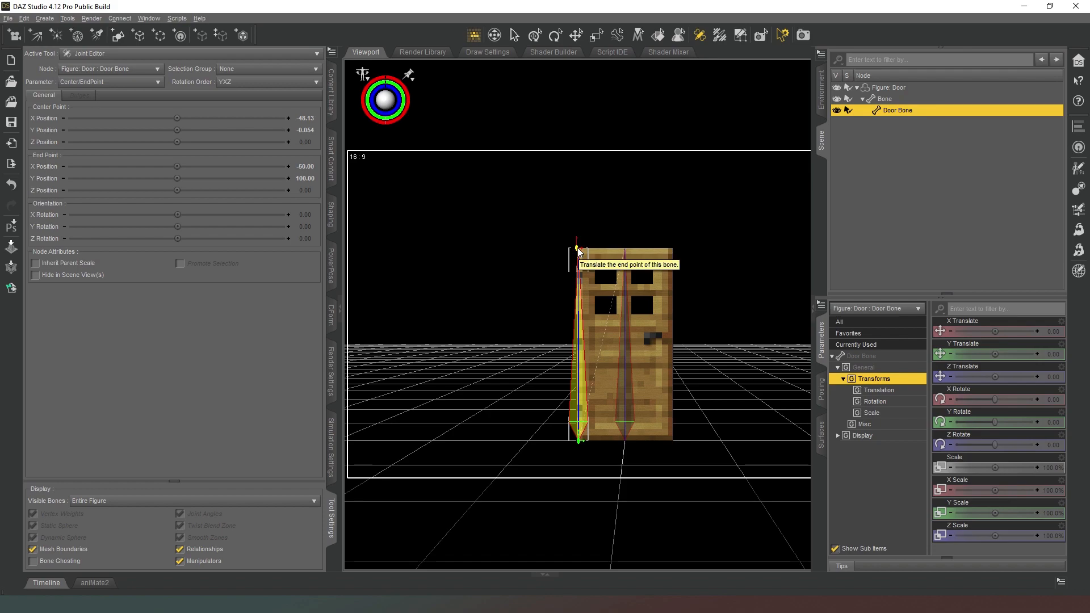
mouse_move(321, 130)
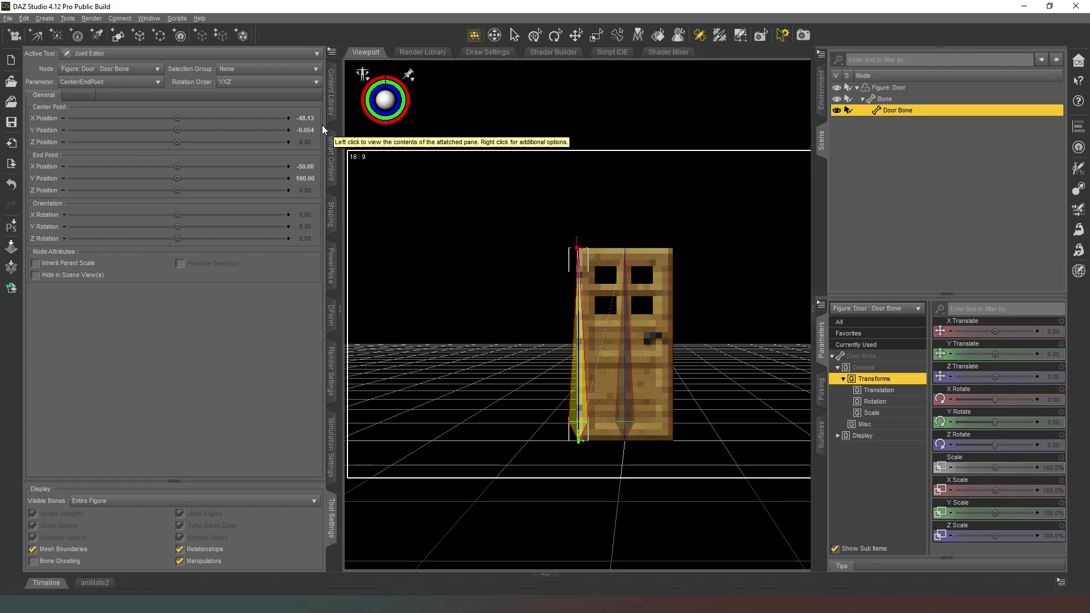
click(268, 69)
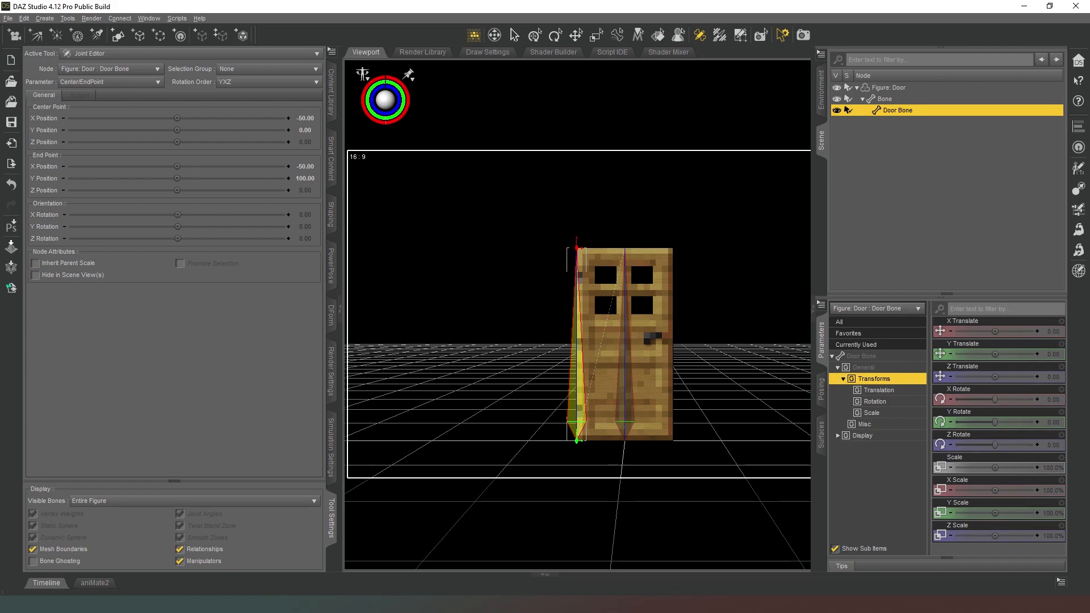
mouse_move(601, 265)
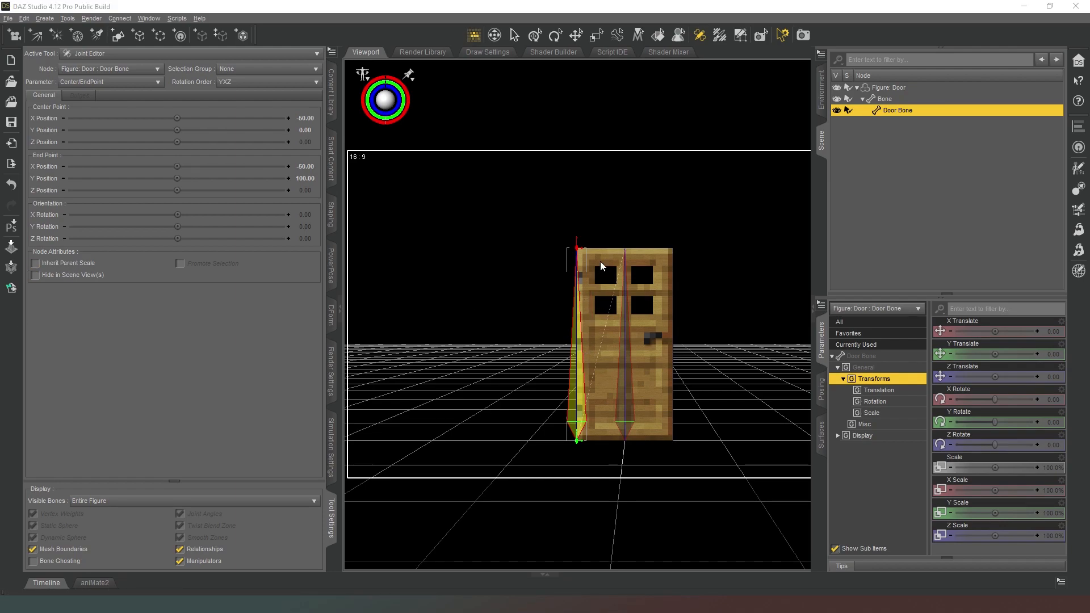
Step: Assign the Door face group as Door Bone's selection group in Joint Editor settings
click(268, 68)
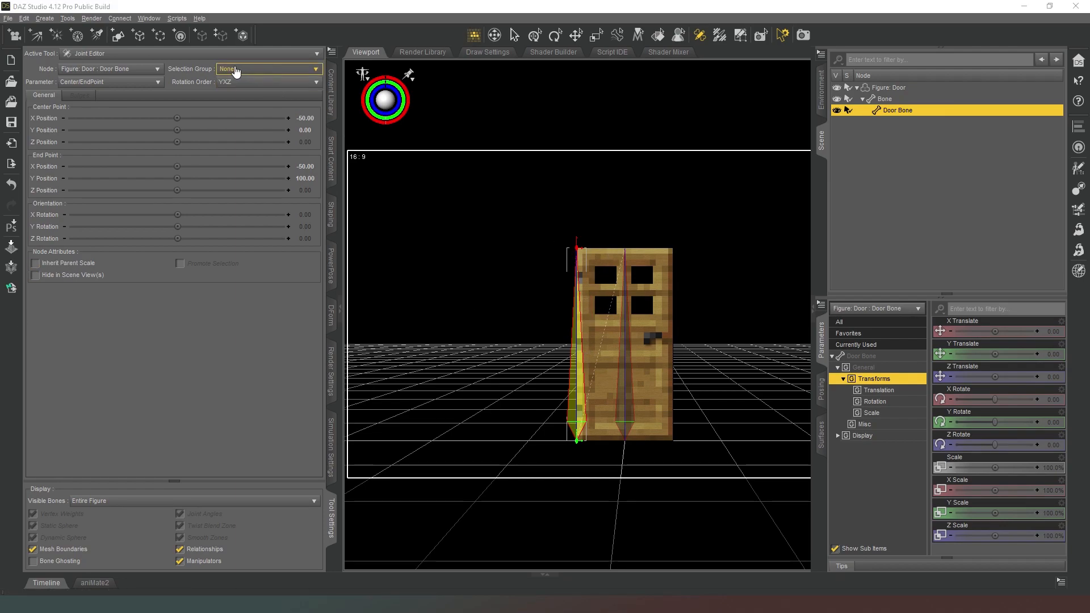
click(268, 69)
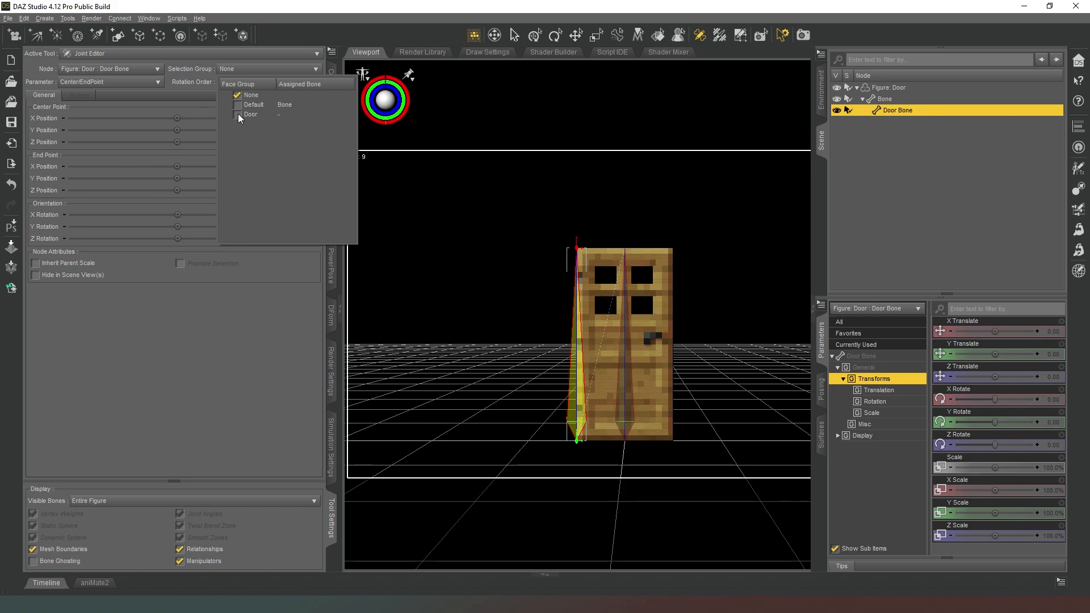
click(237, 114)
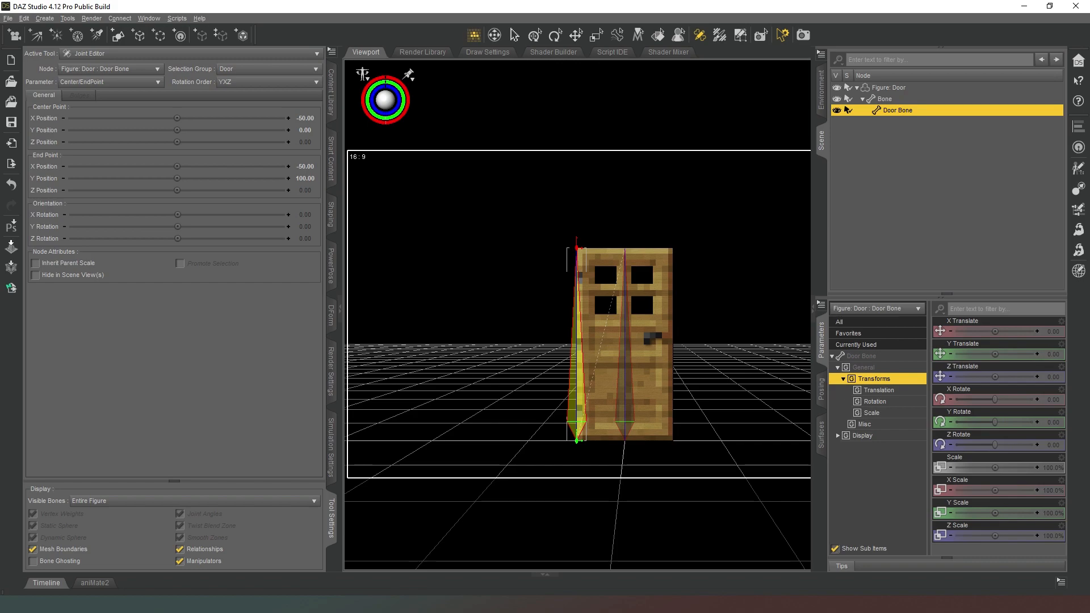
mouse_move(726, 137)
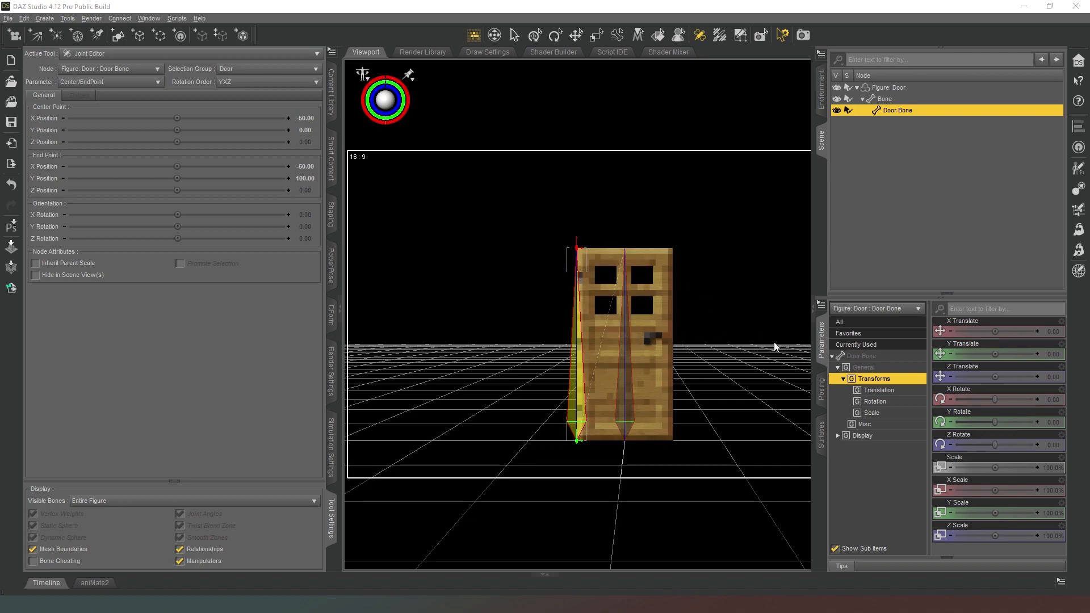
mouse_move(713, 212)
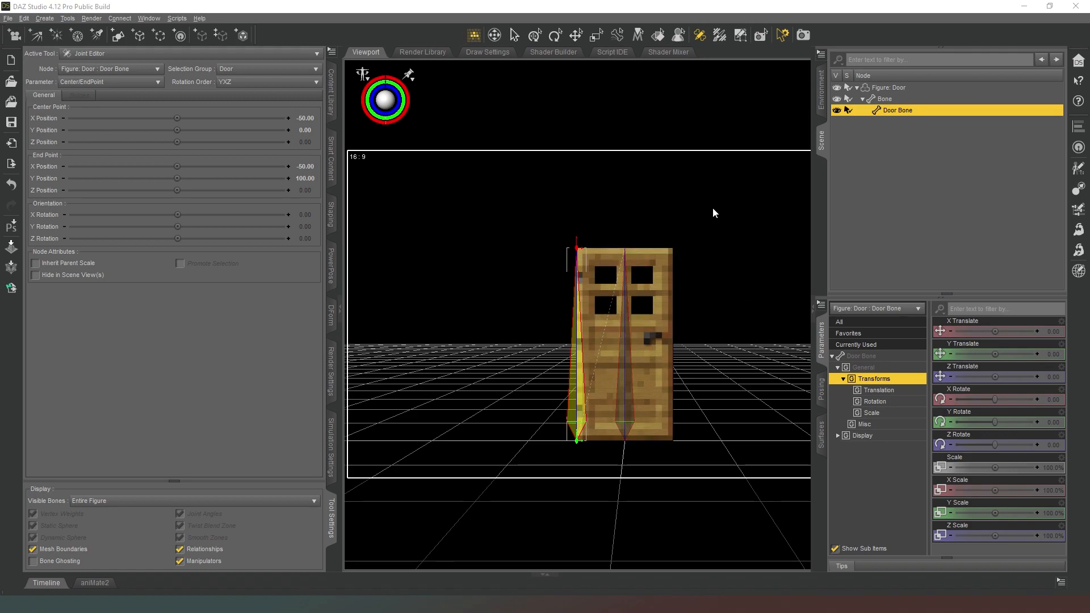
mouse_move(699, 35)
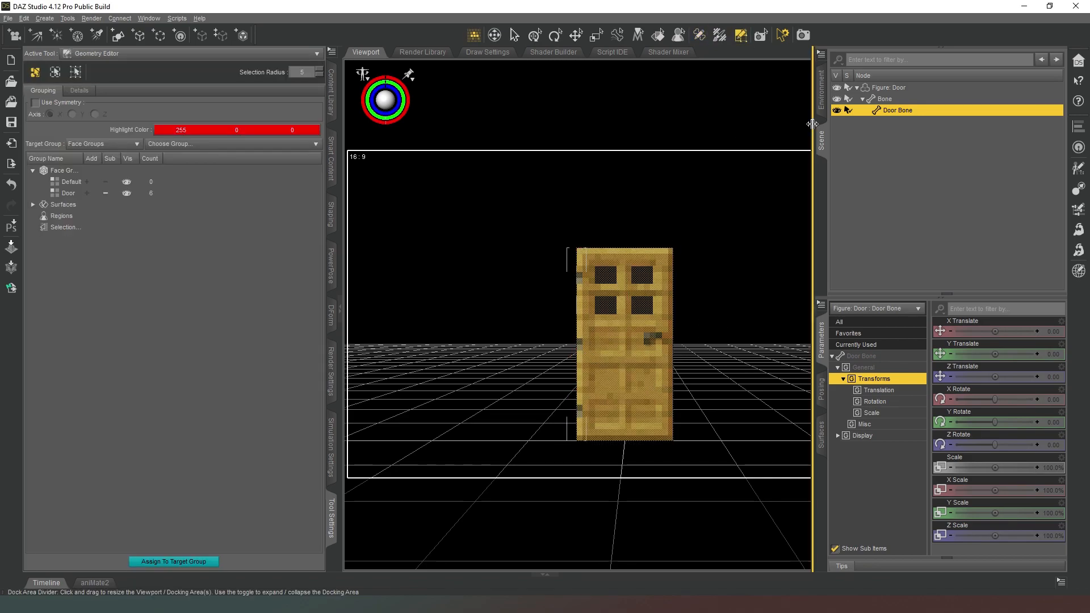
Step: Fill the Door Bone's General Weights map at 100% across all selected door faces
click(62, 170)
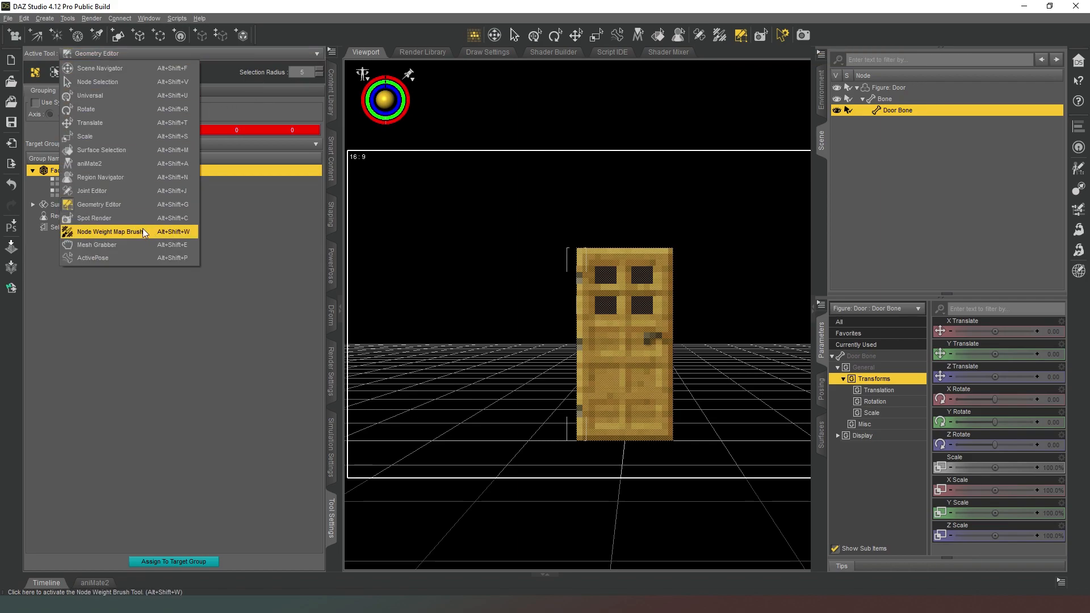
click(109, 232)
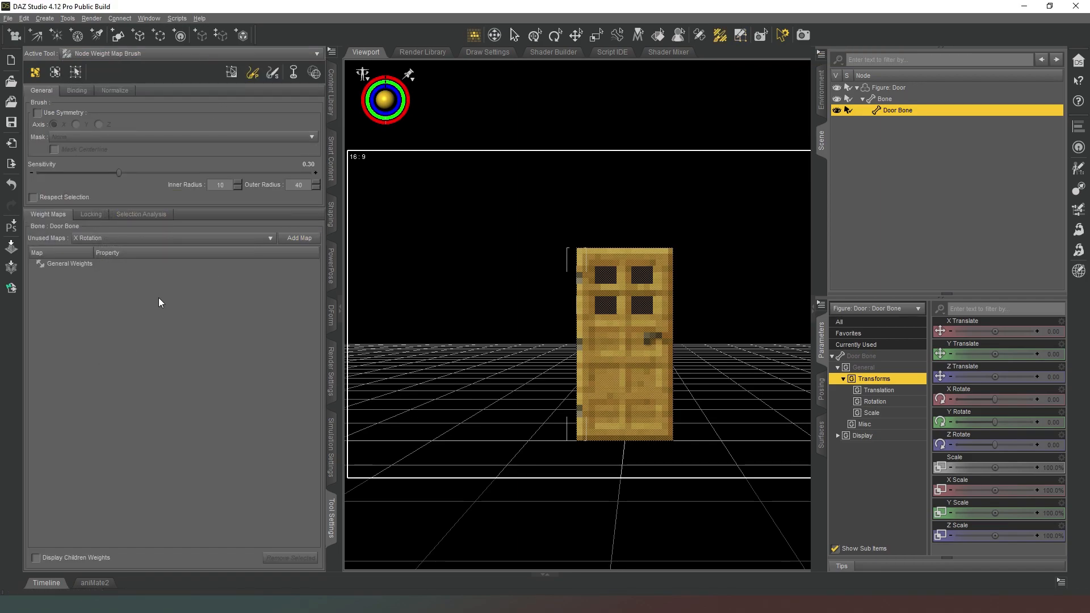
click(69, 264)
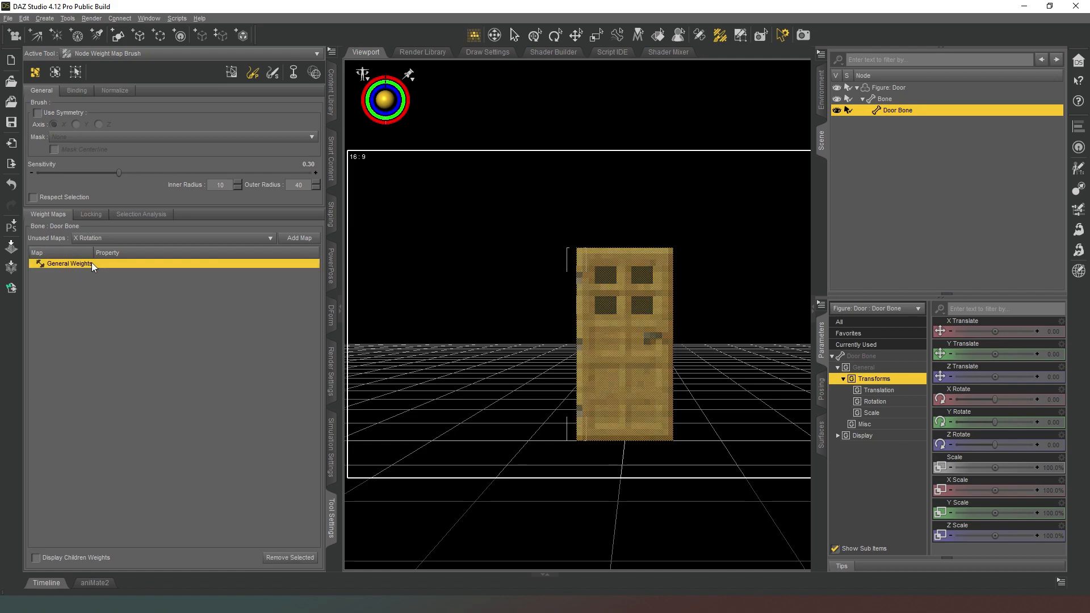
mouse_move(197, 285)
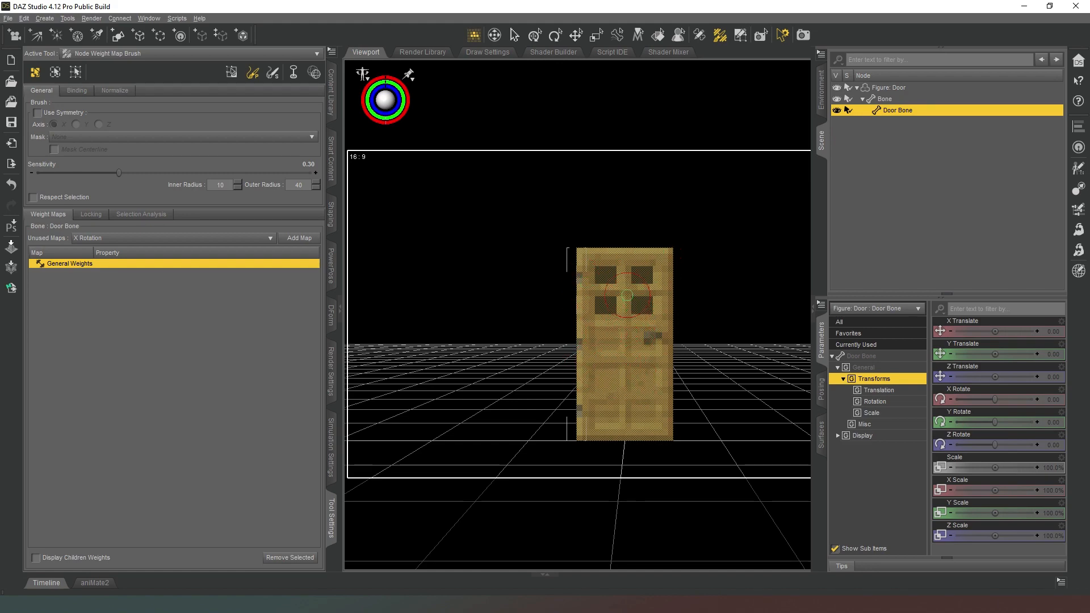
right_click(626, 292)
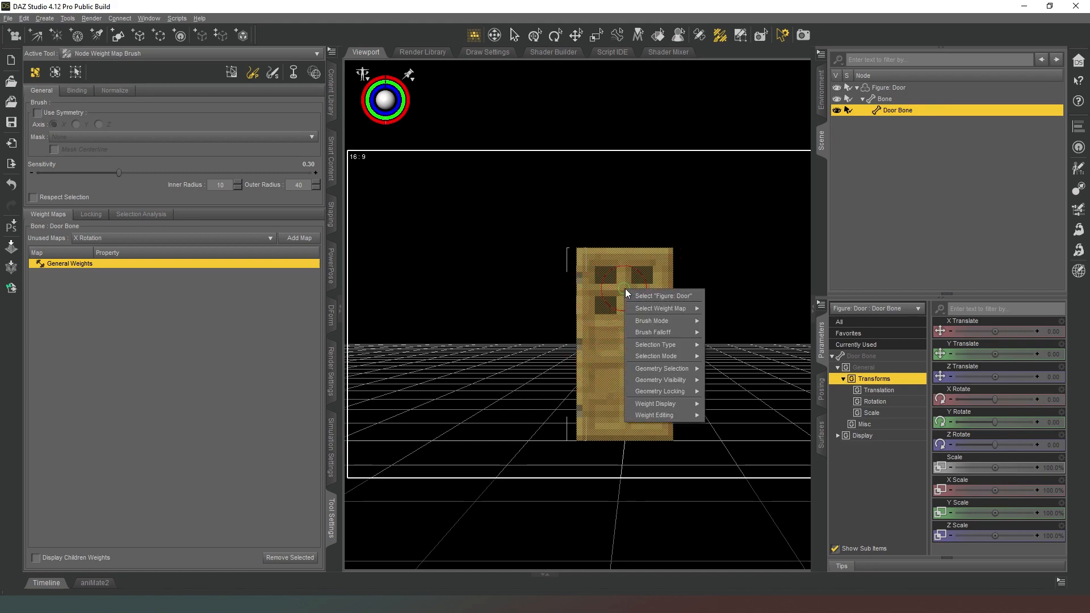
mouse_move(653, 415)
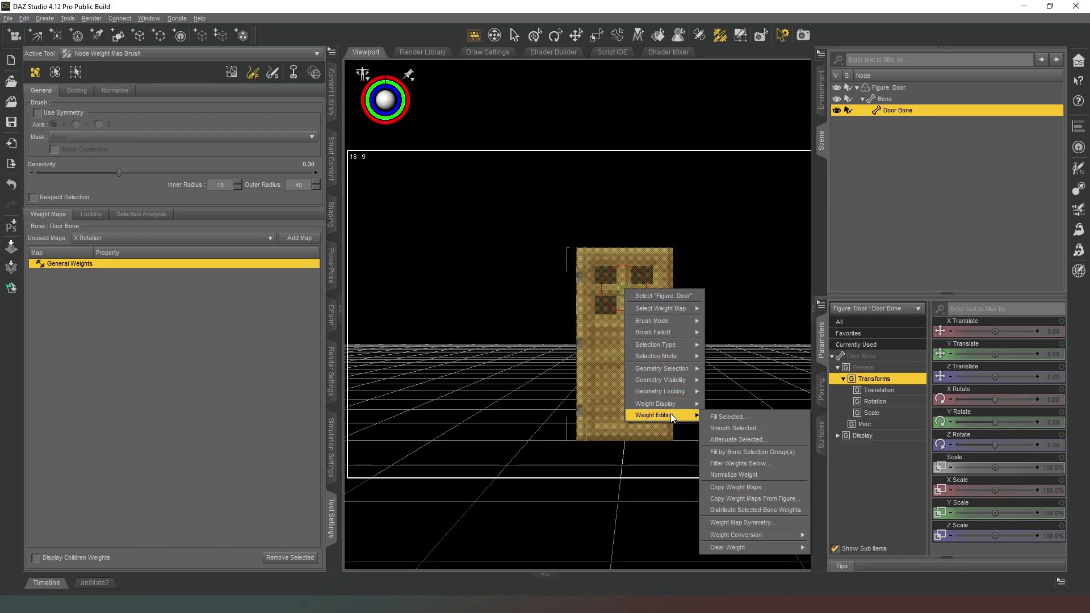
click(728, 416)
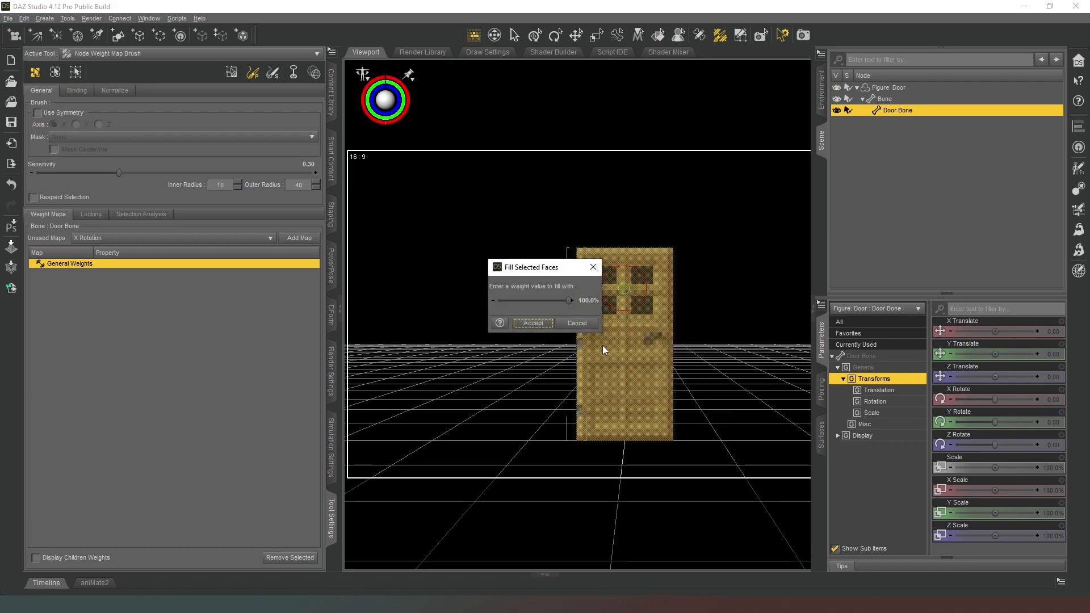
click(533, 322)
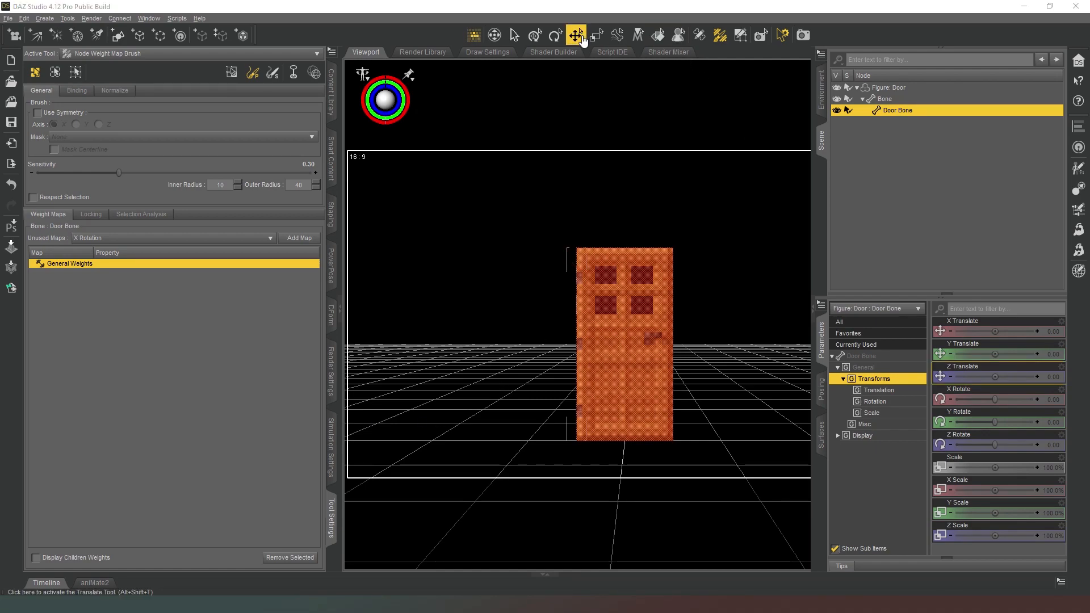
Step: Swing the door open via Door Bone's Y Rotate slider, then return it to 0
click(575, 35)
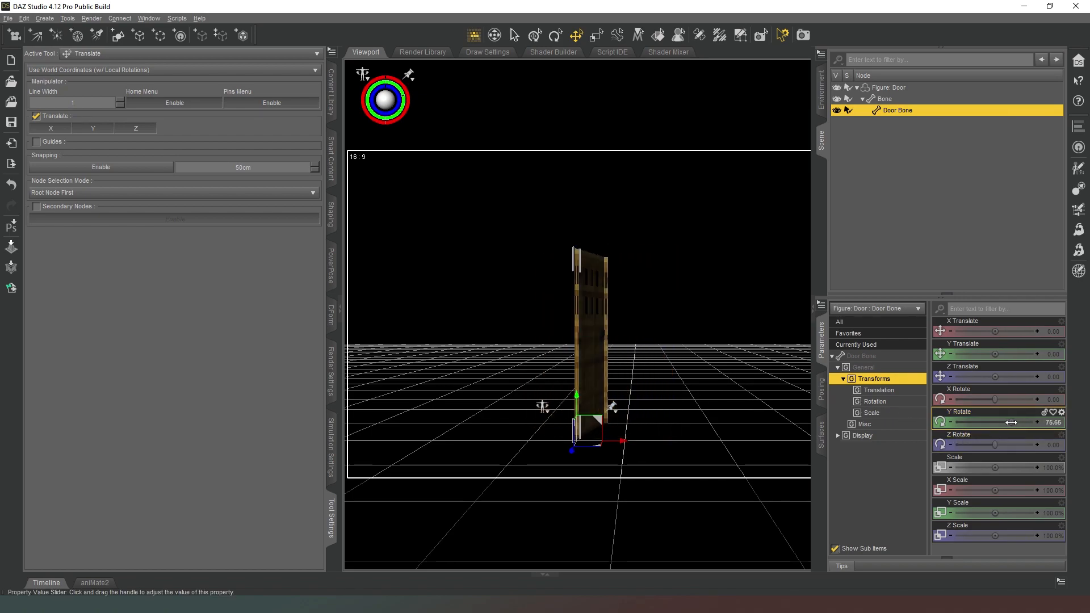
drag(1005, 422, 1064, 422)
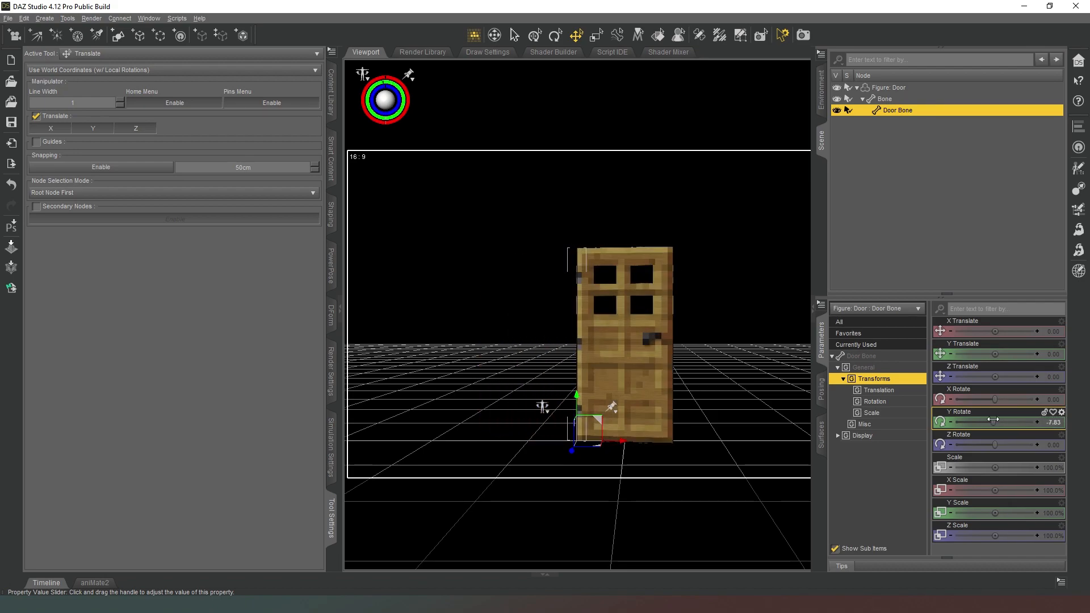
drag(995, 423, 1054, 423)
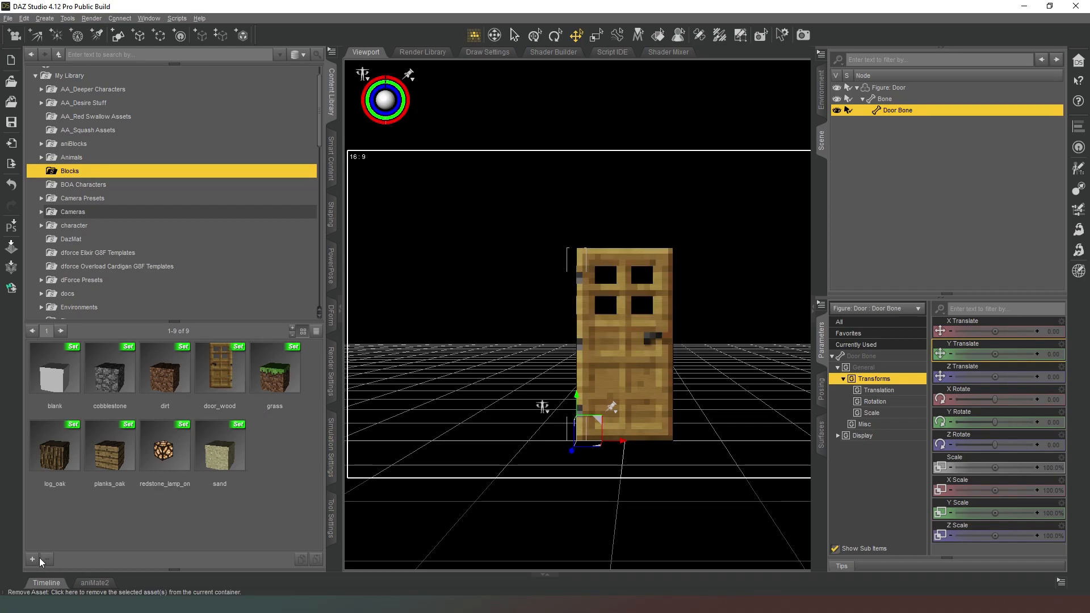
Step: Save the selected Door figure as scene subset door_wood.duf, overwriting and accepting defaults
click(32, 559)
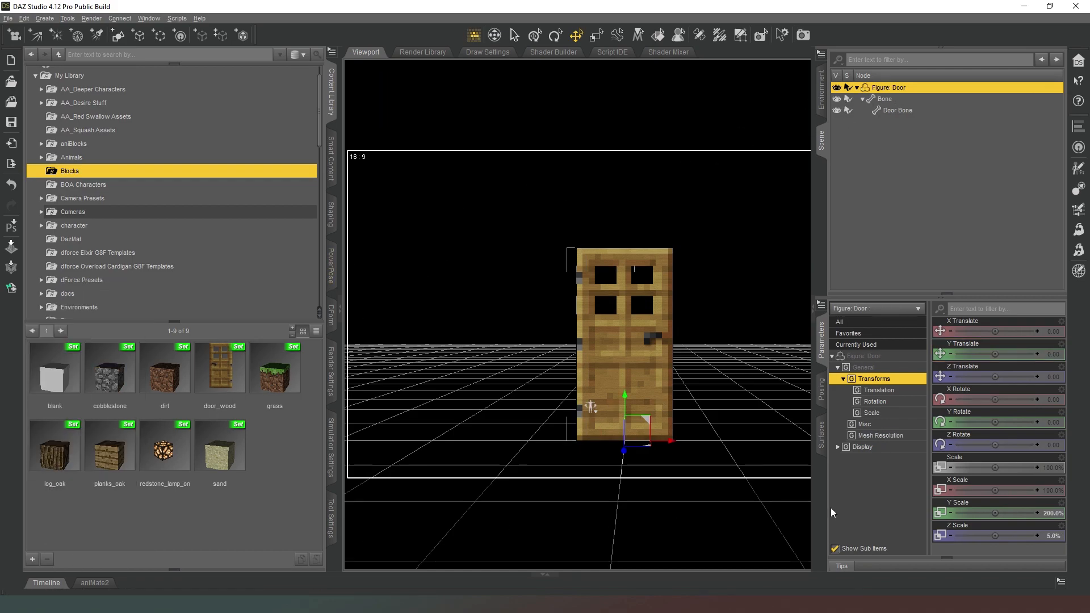
click(31, 558)
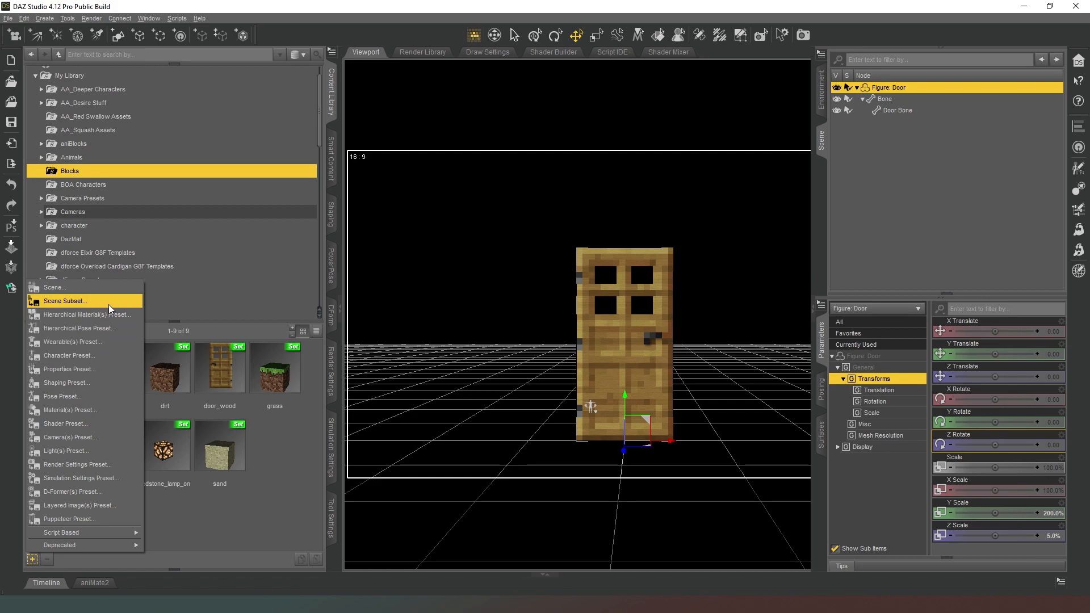
click(66, 300)
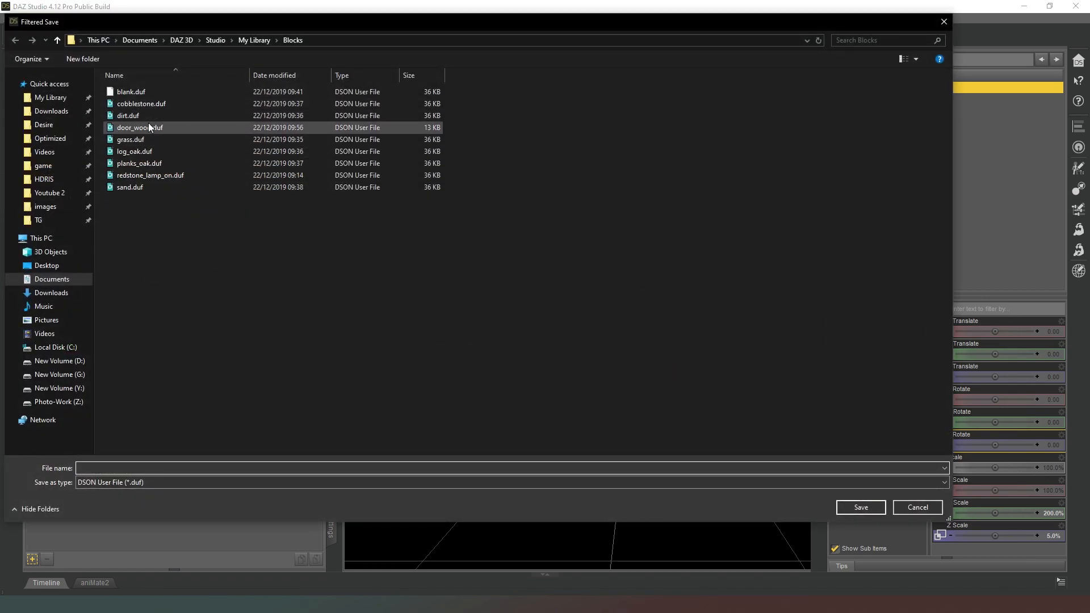
click(917, 506)
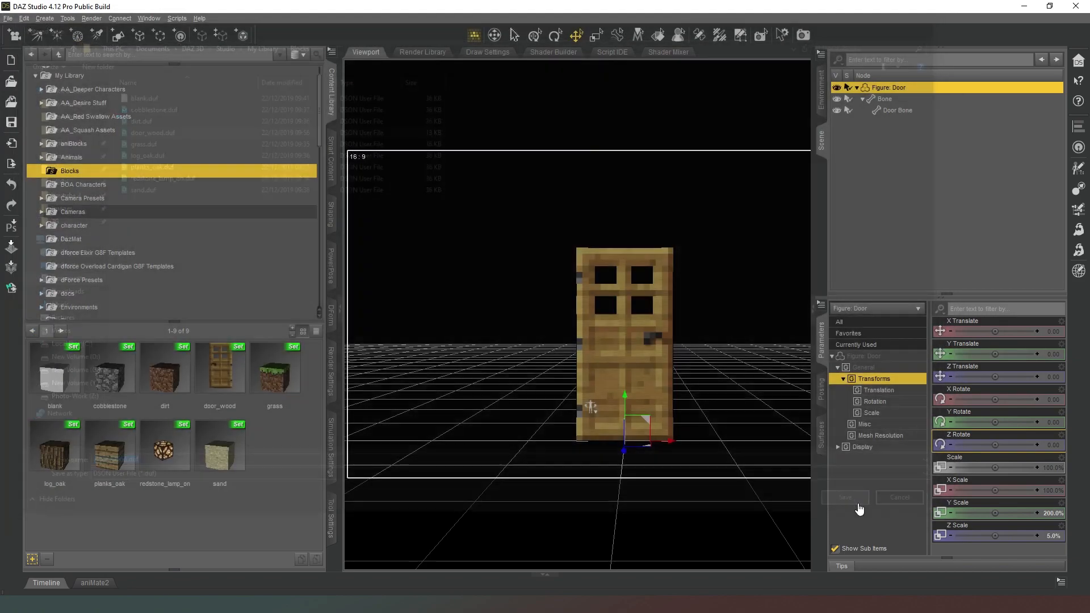
click(845, 497)
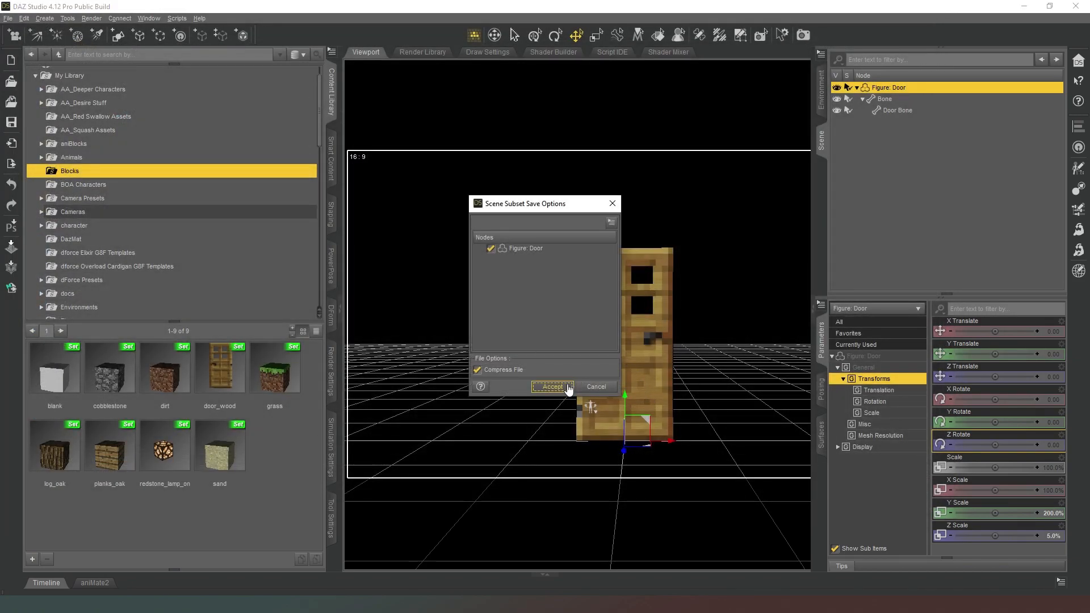
click(552, 387)
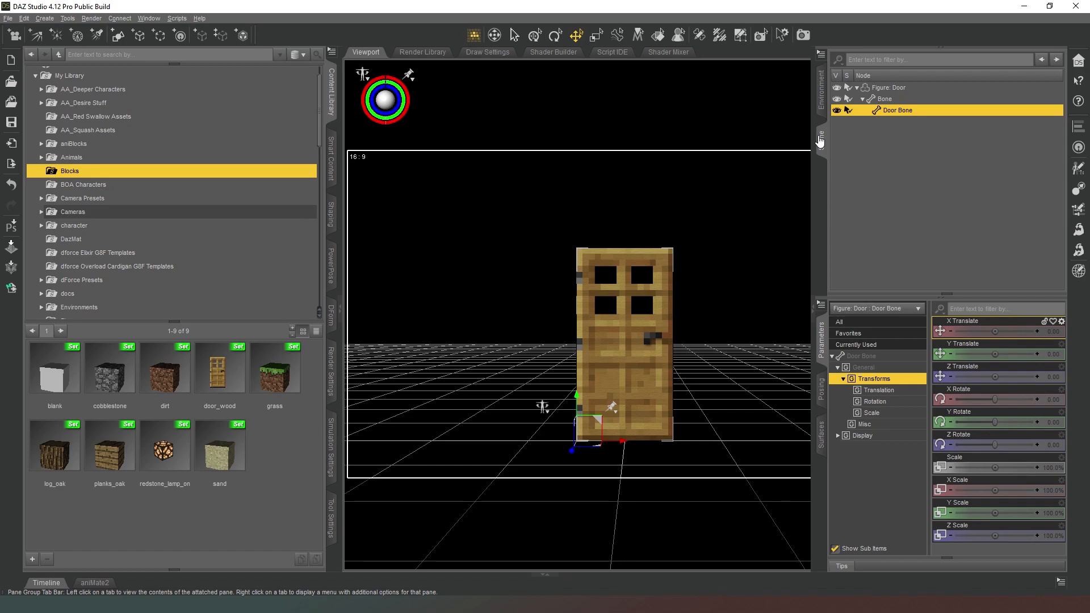
mouse_move(858, 175)
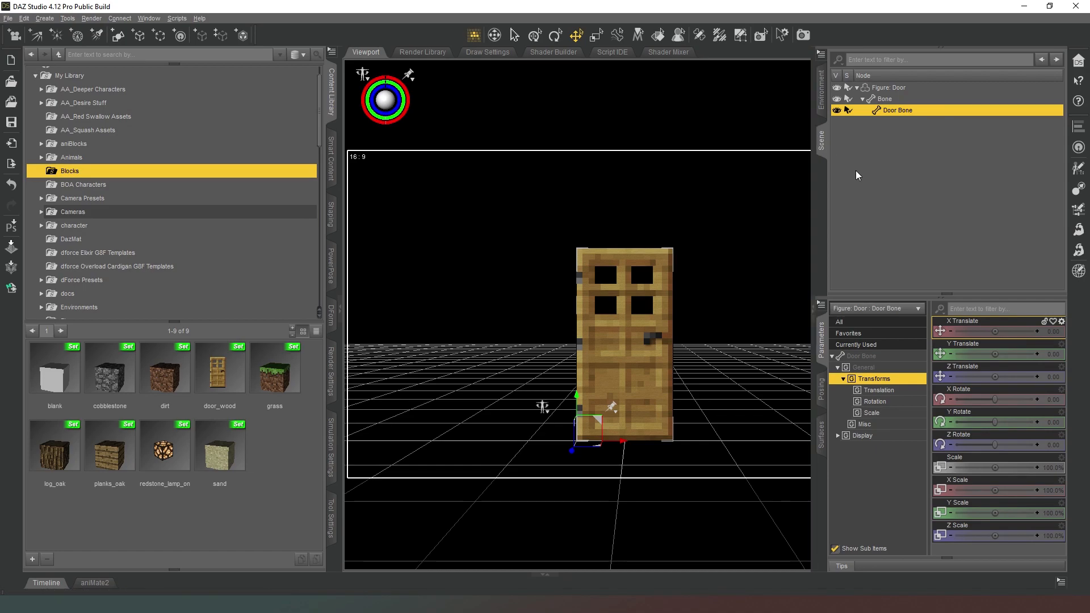
mouse_move(824, 144)
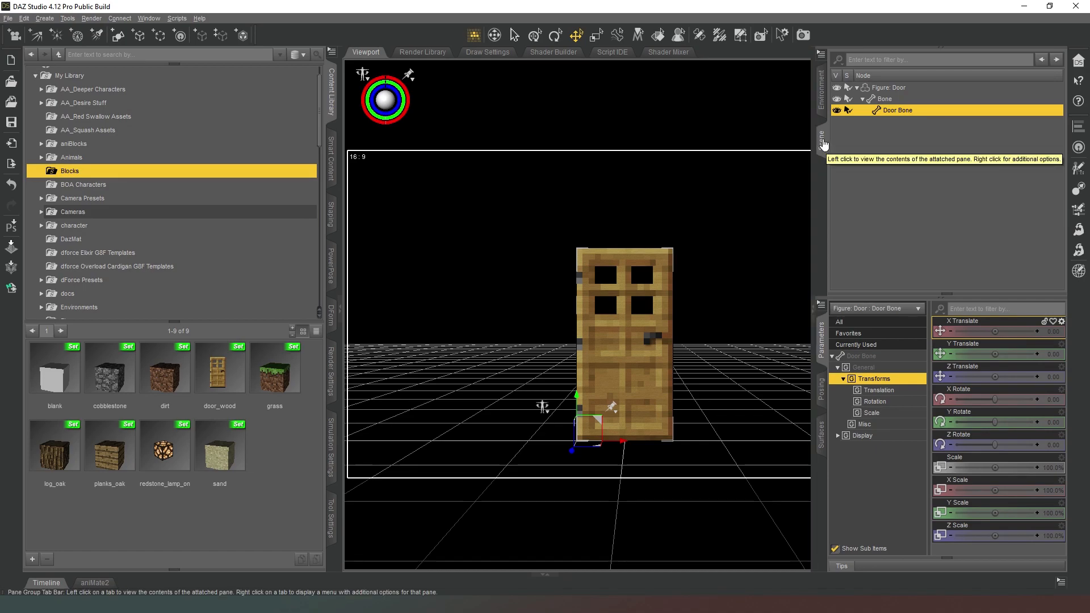